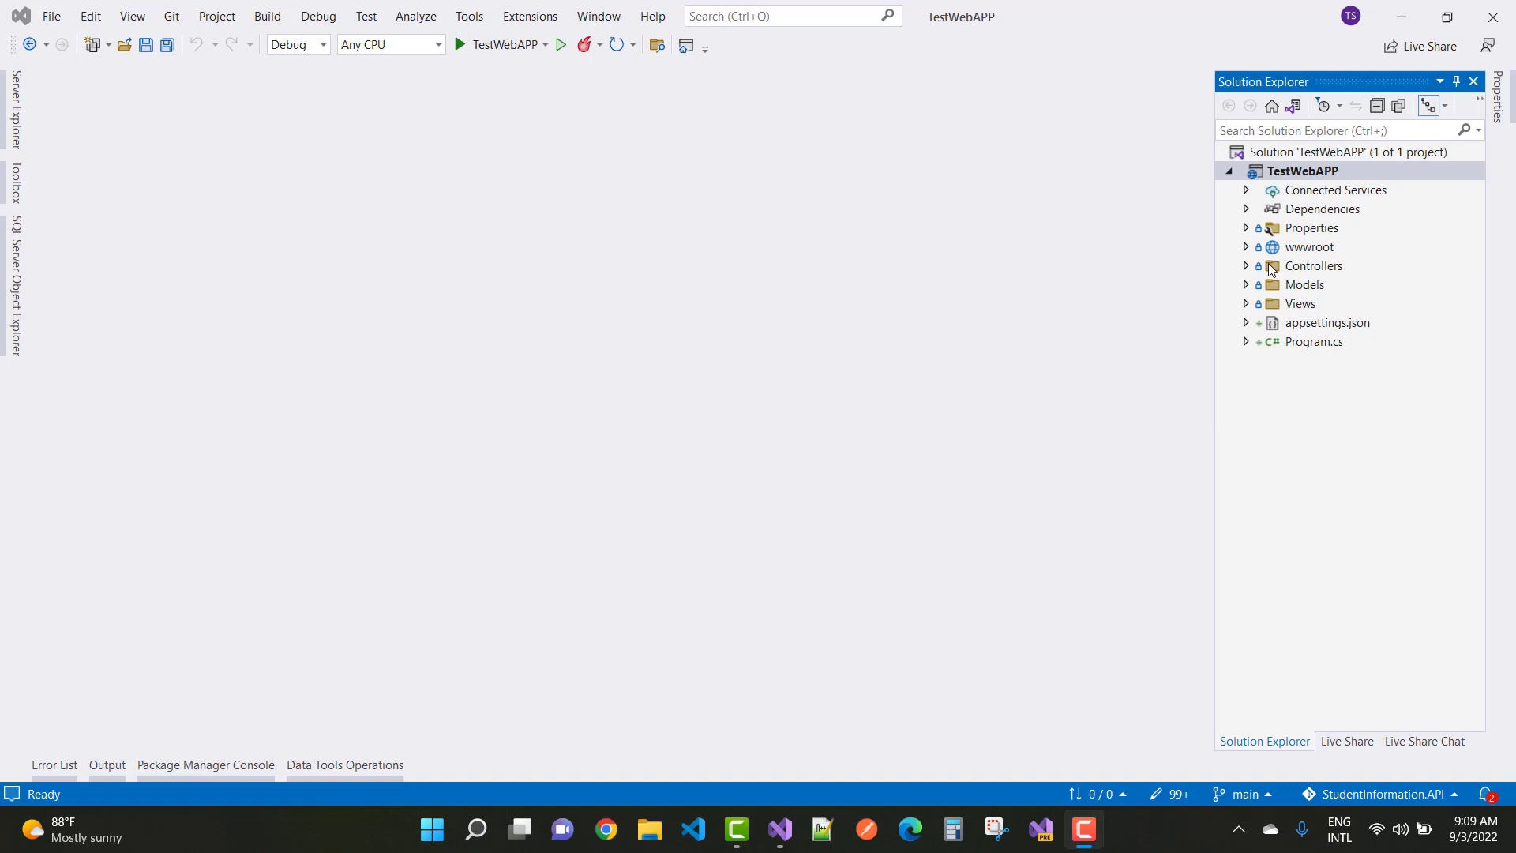
pyautogui.moveTo(500, 44)
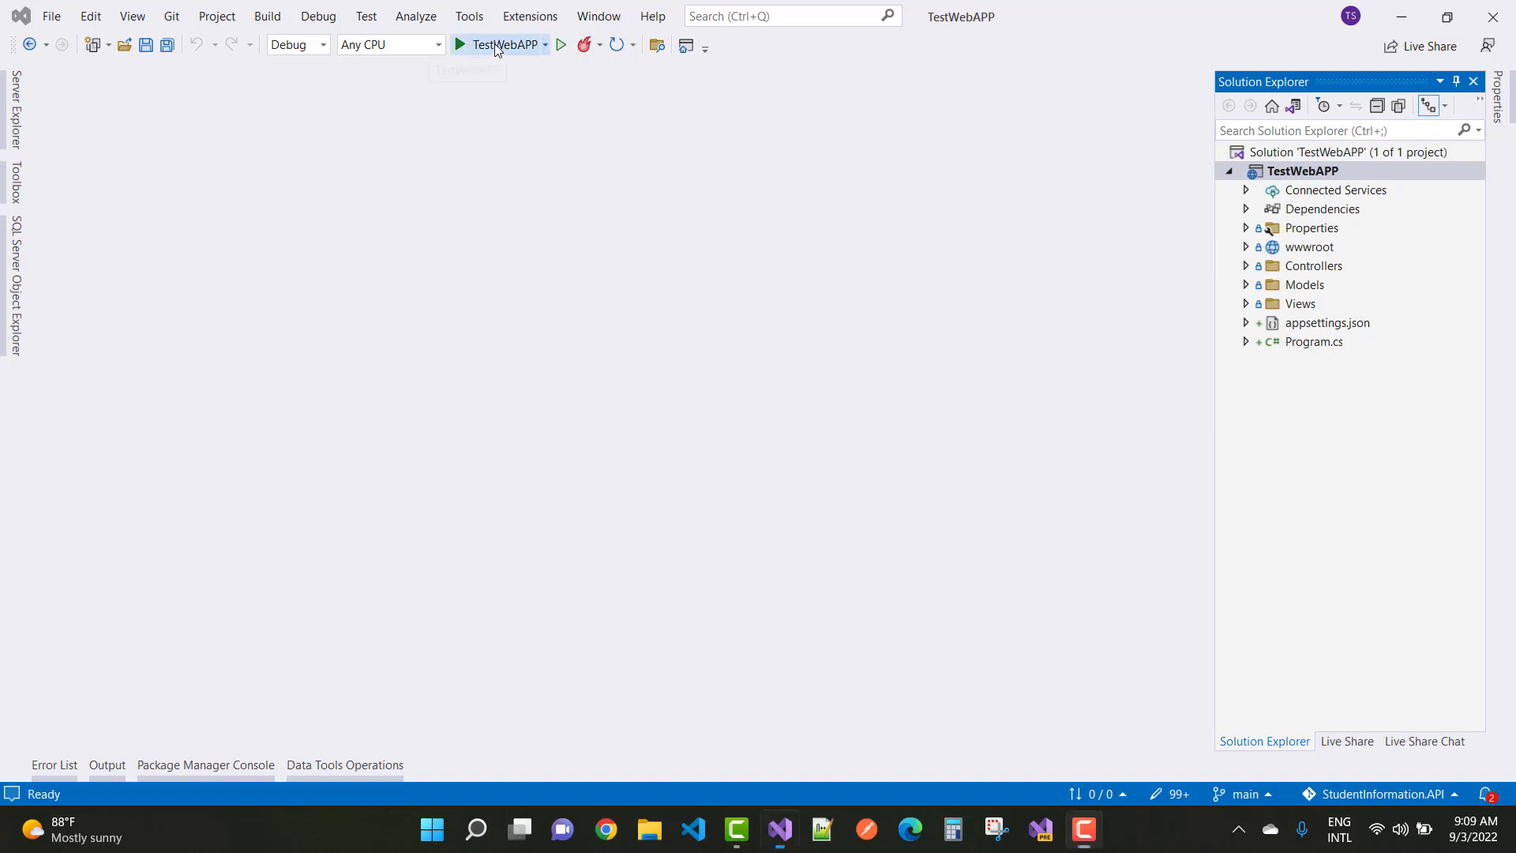
# Step: Run TestWebAPP with debugging from the green Start button
pyautogui.click(502, 45)
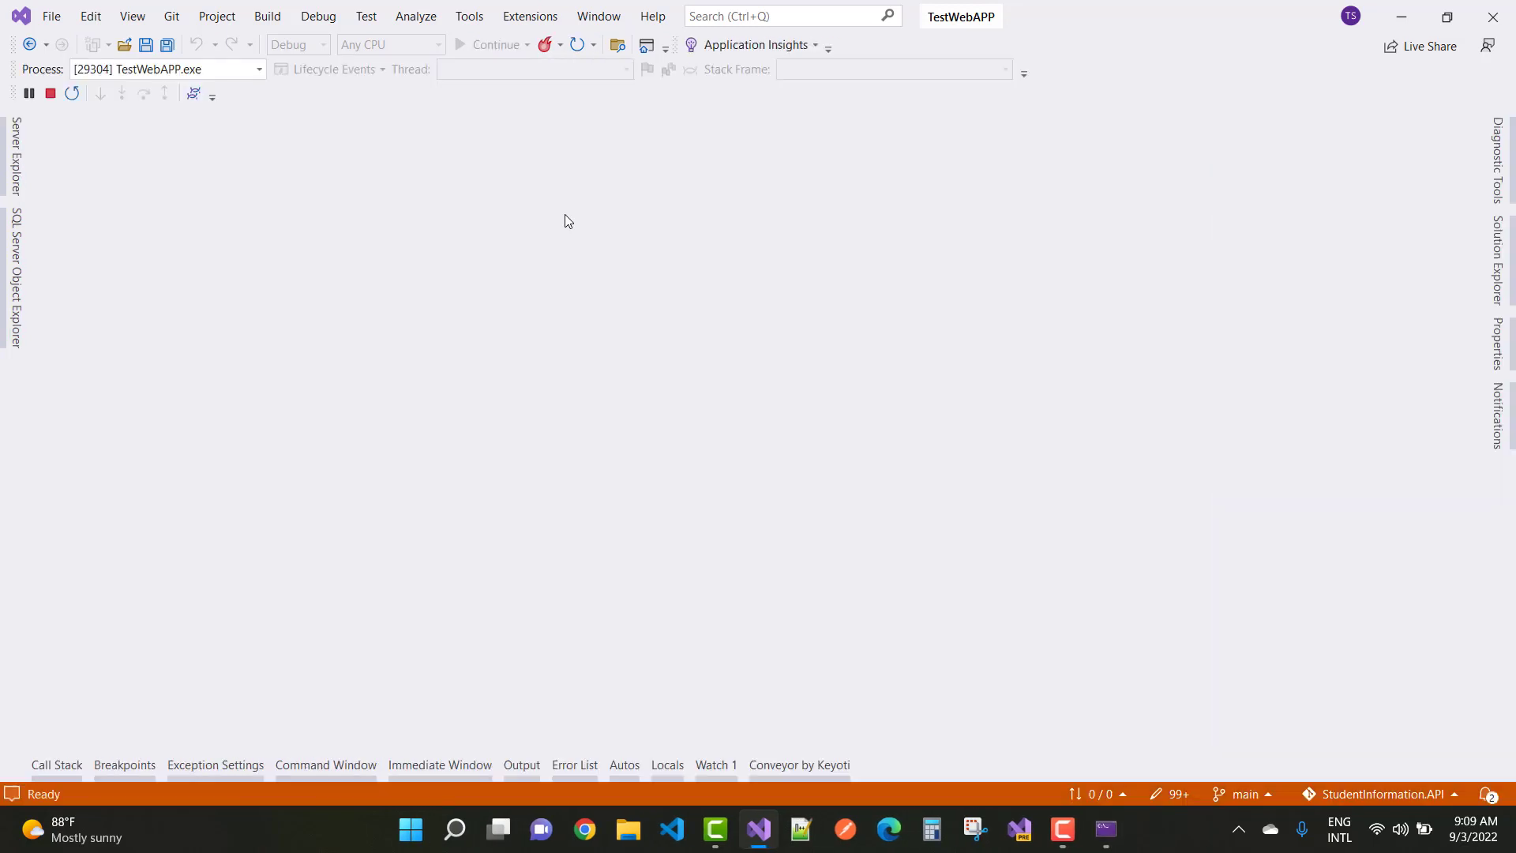
# Step: Request localhost:7155/home/export in Edge and open the downloaded Emp.doc
pyautogui.click(1498, 160)
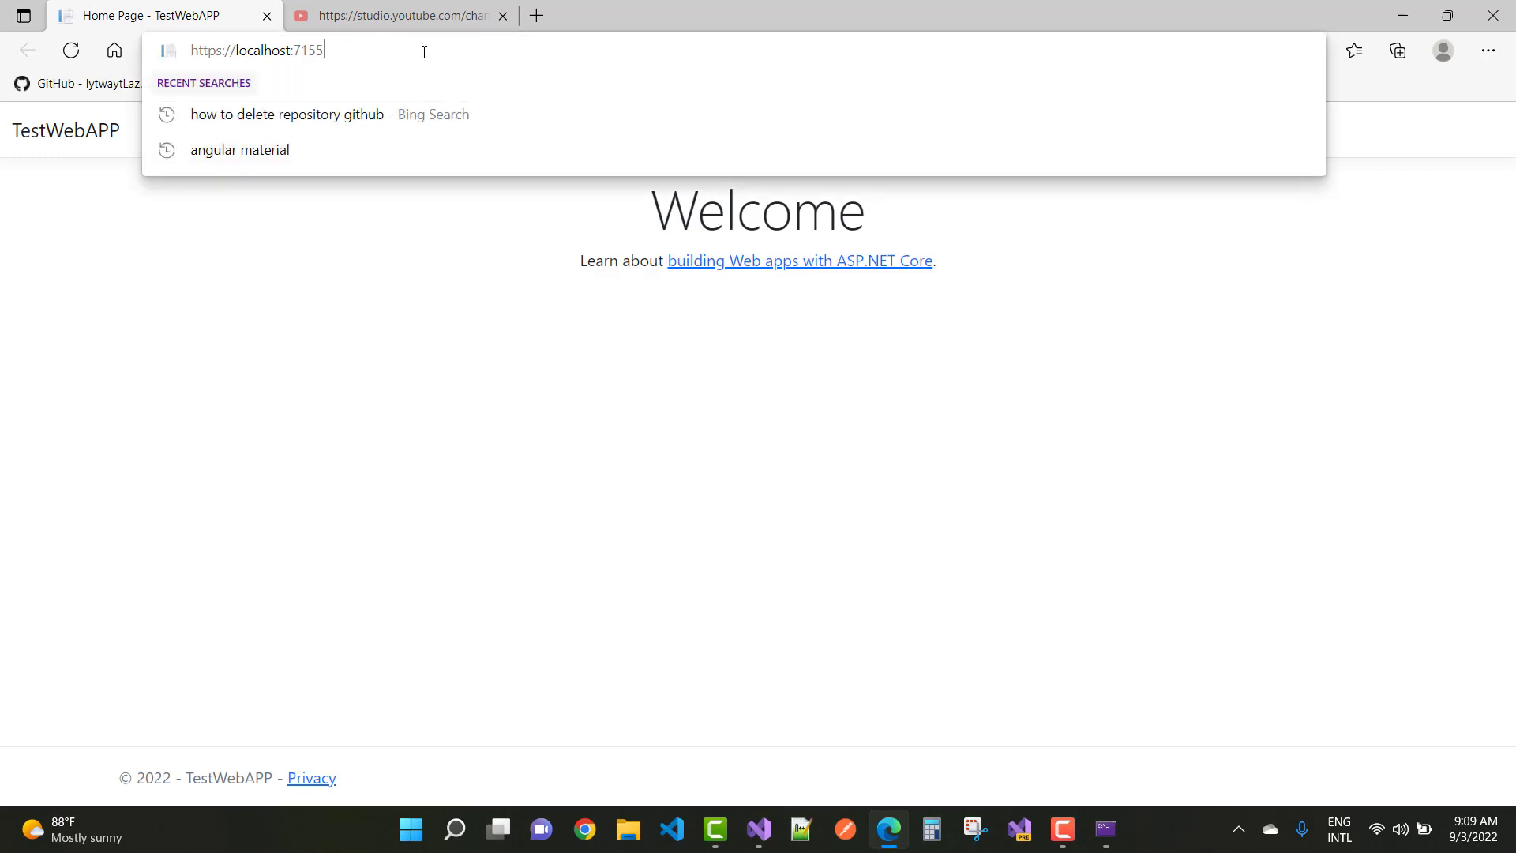
pyautogui.write('/home/booking')
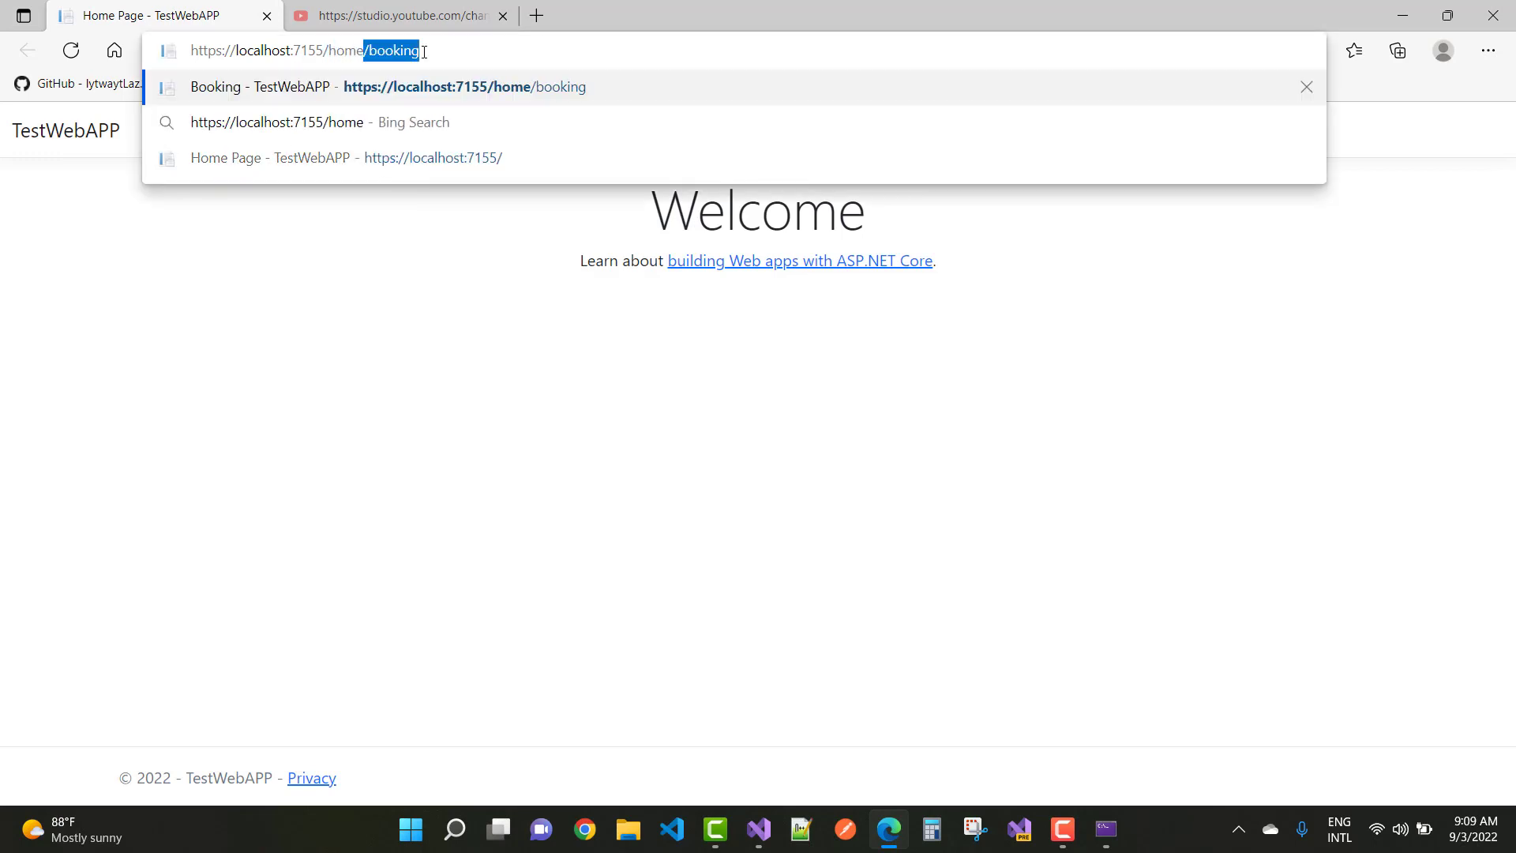
pyautogui.write('/export')
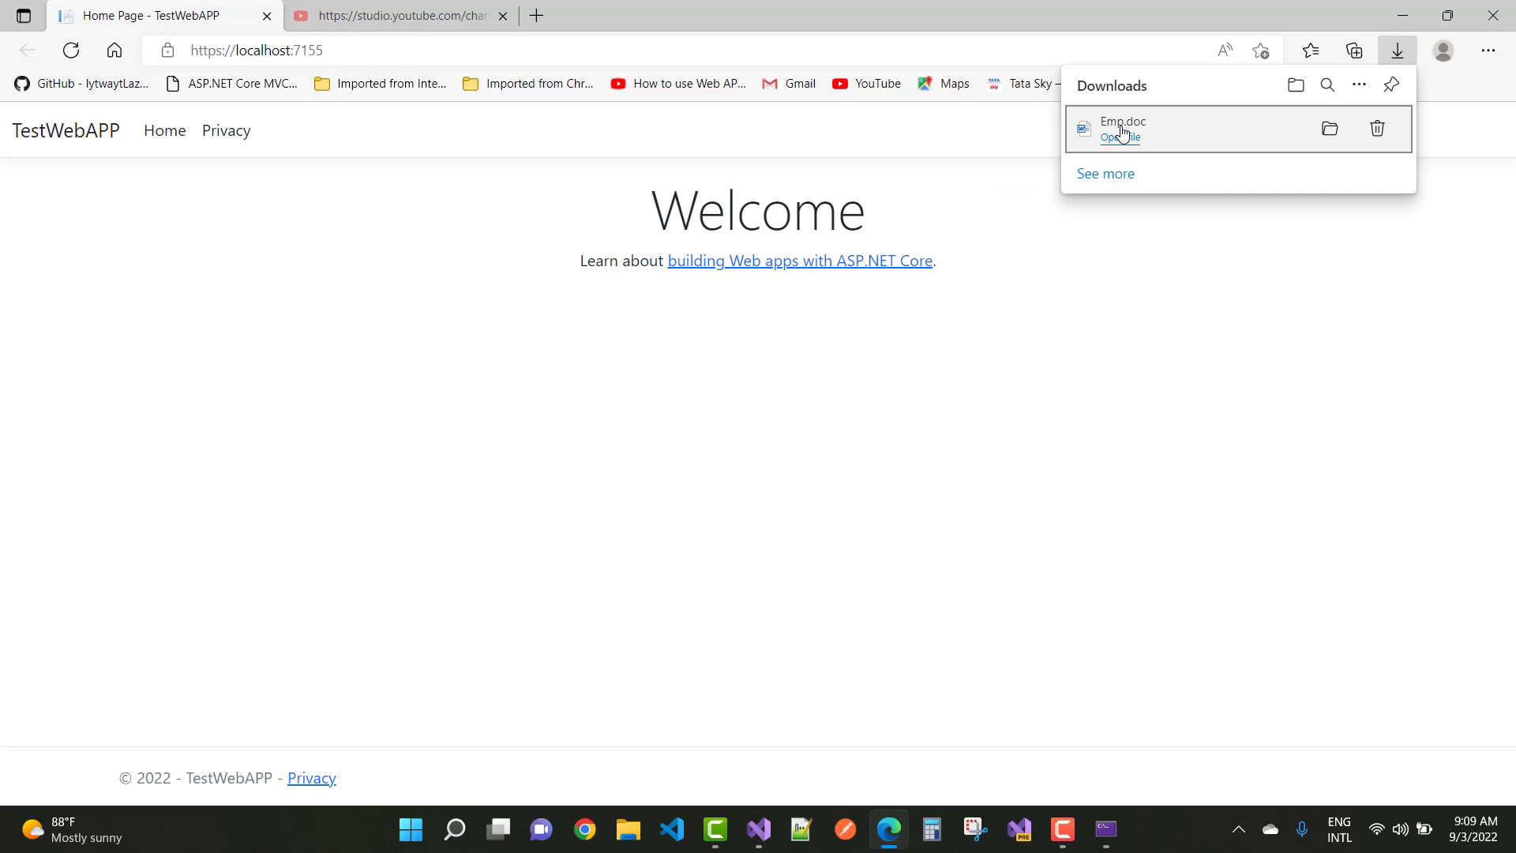
pyautogui.click(1121, 137)
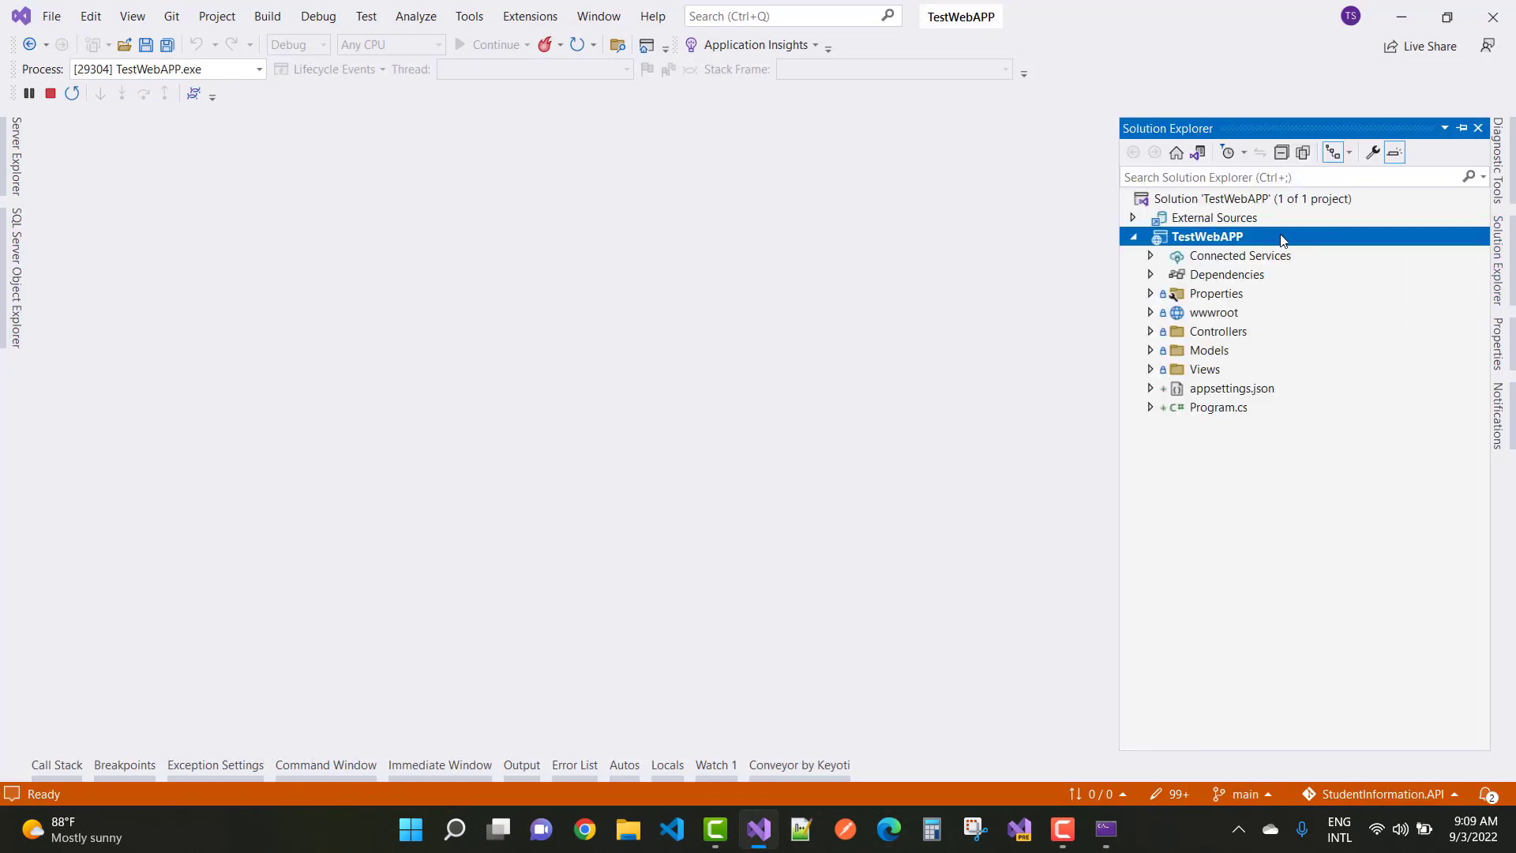
pyautogui.moveTo(1153, 349)
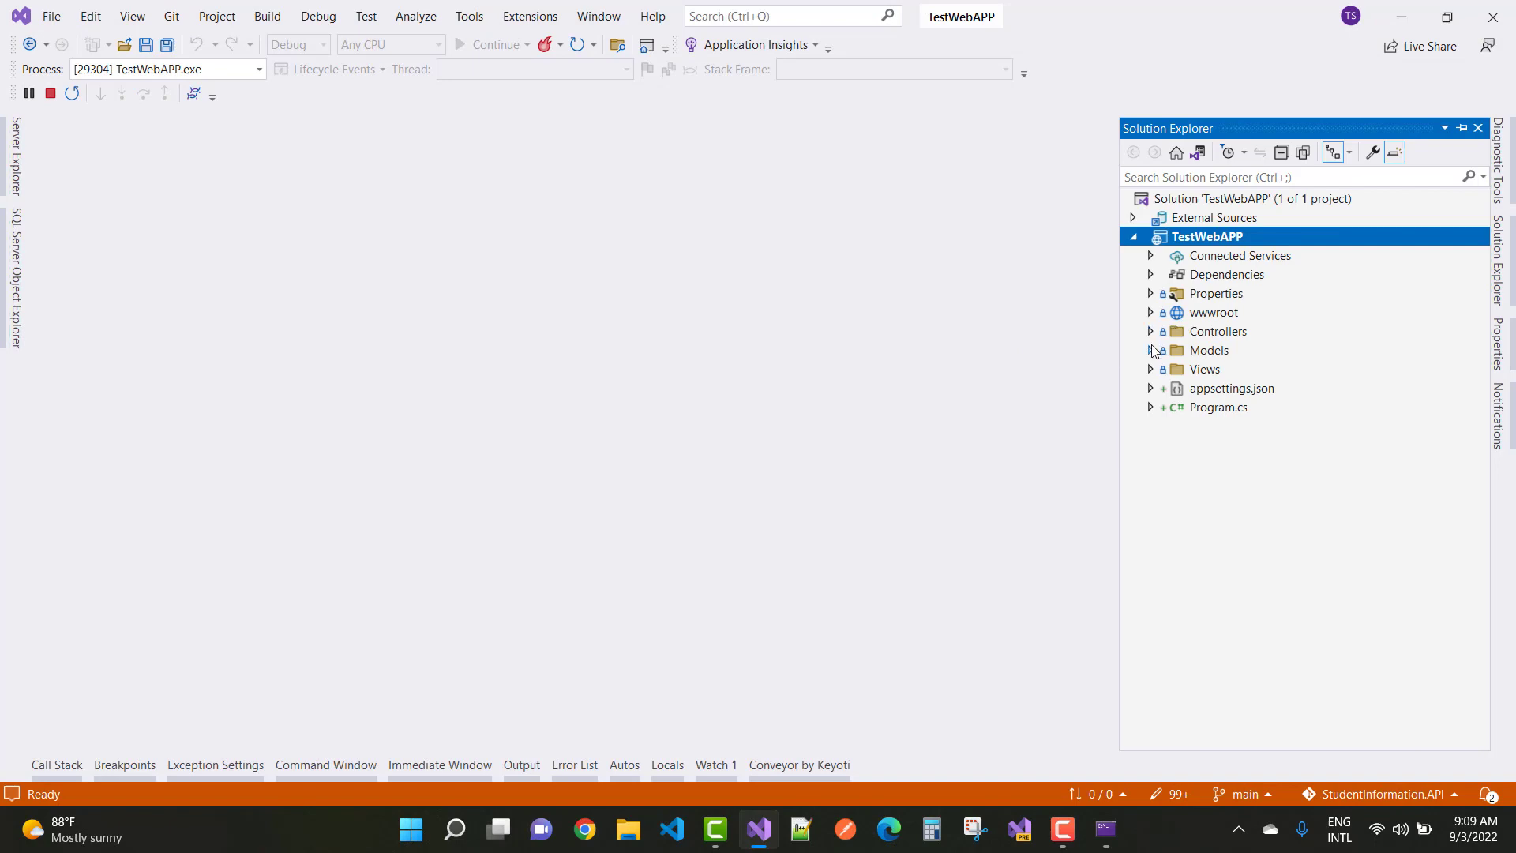
# Step: Expand the Models folder and open Employee.cs
pyautogui.click(1151, 349)
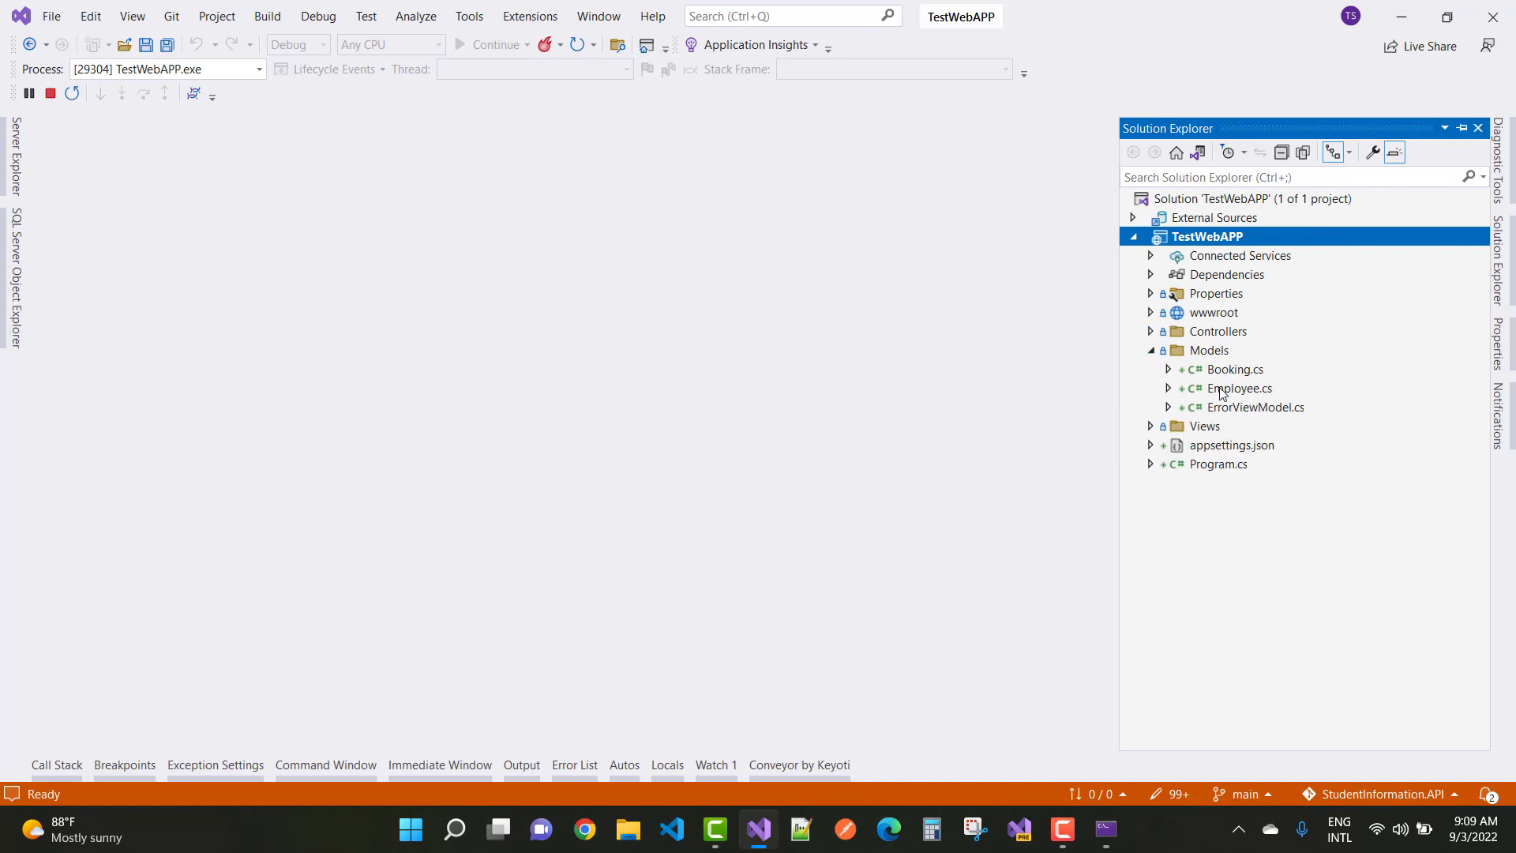
pyautogui.doubleClick(1239, 388)
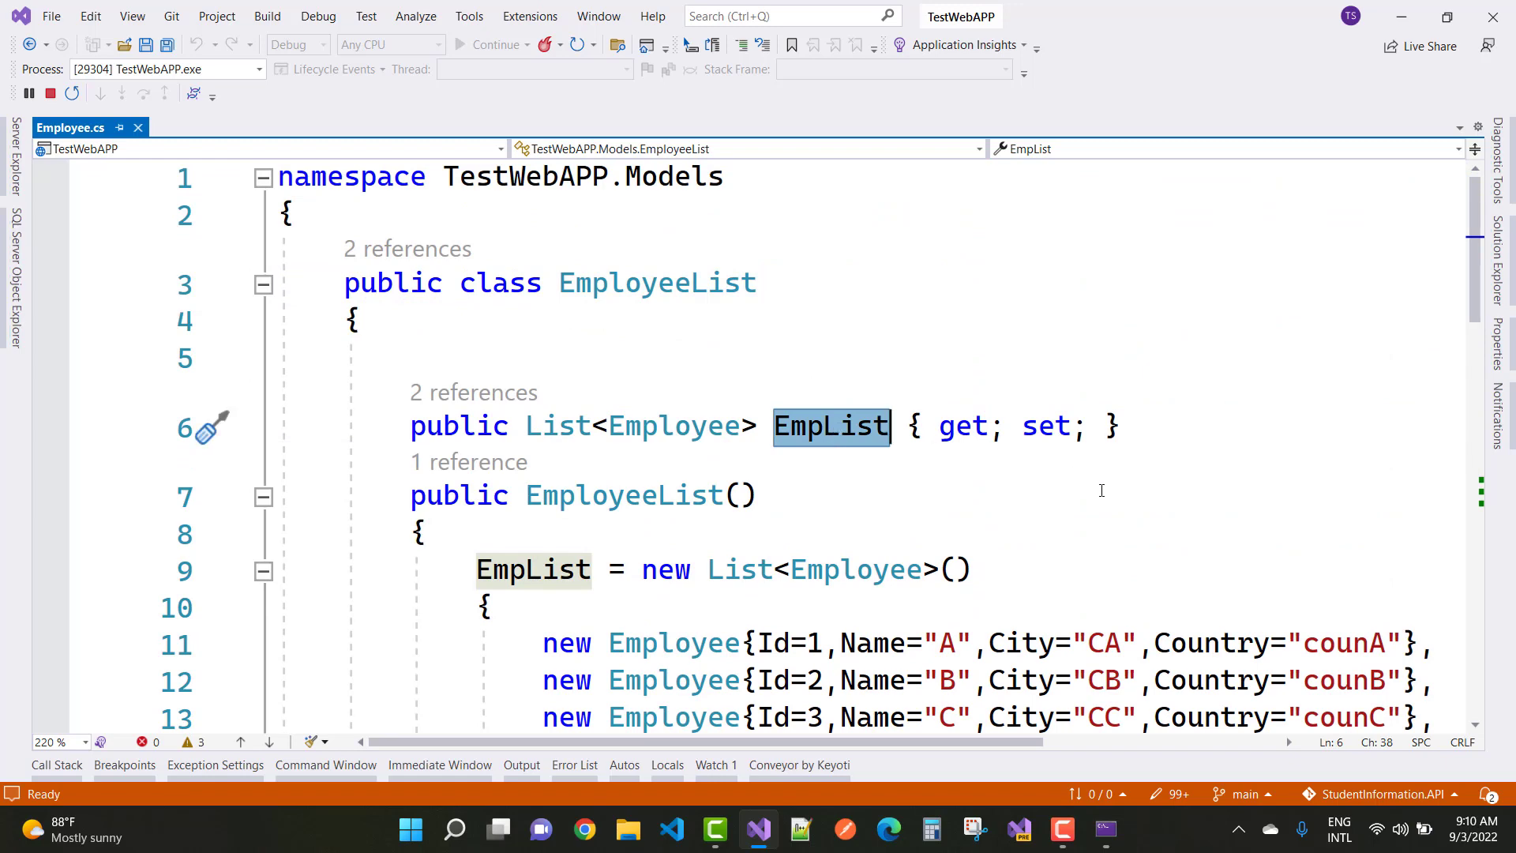
pyautogui.scroll(-3)
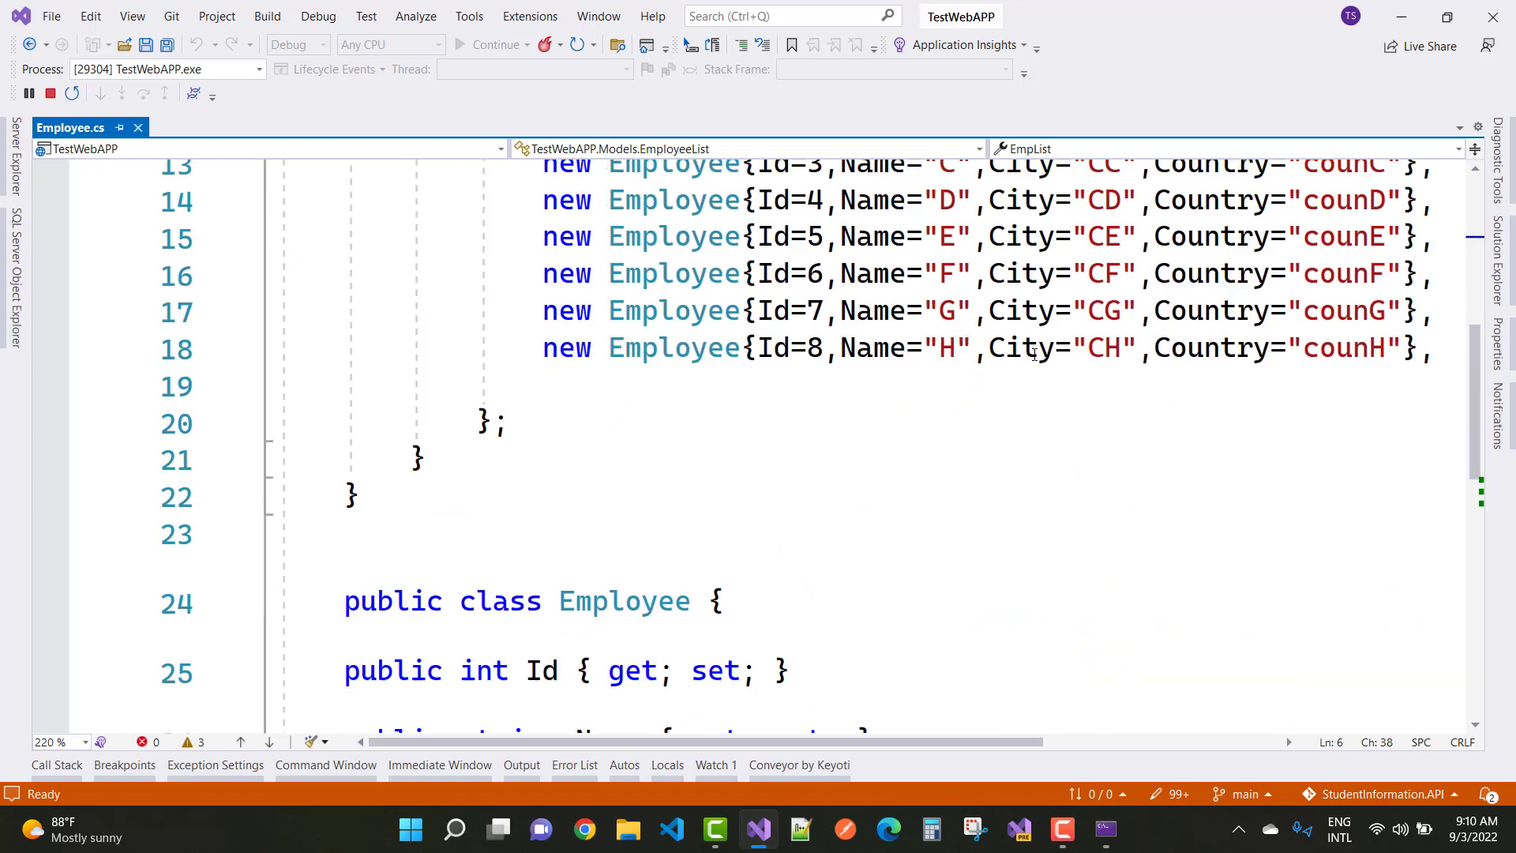
pyautogui.scroll(-3)
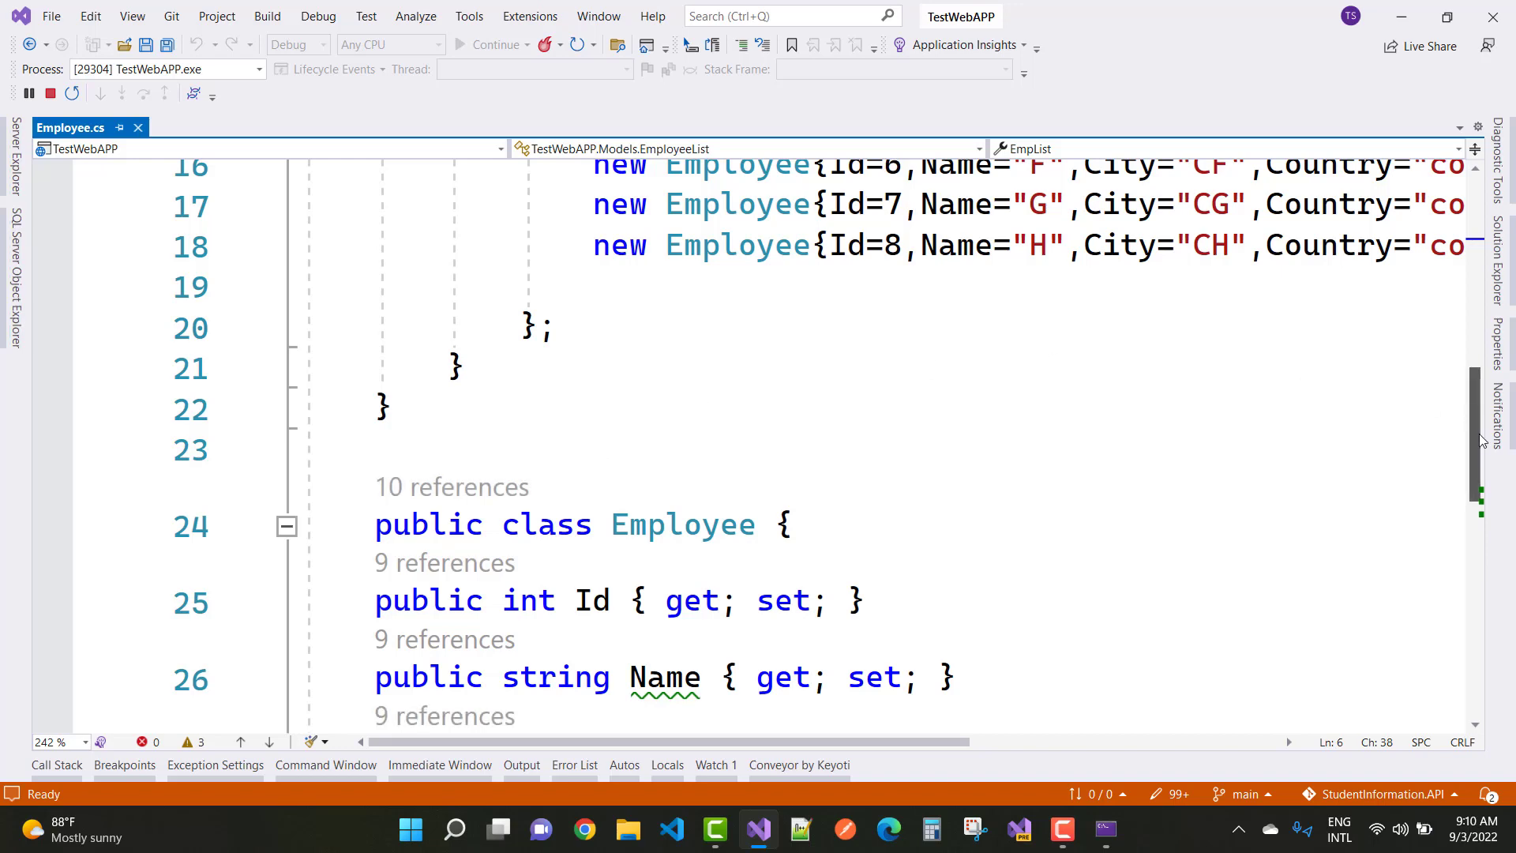
pyautogui.scroll(-3)
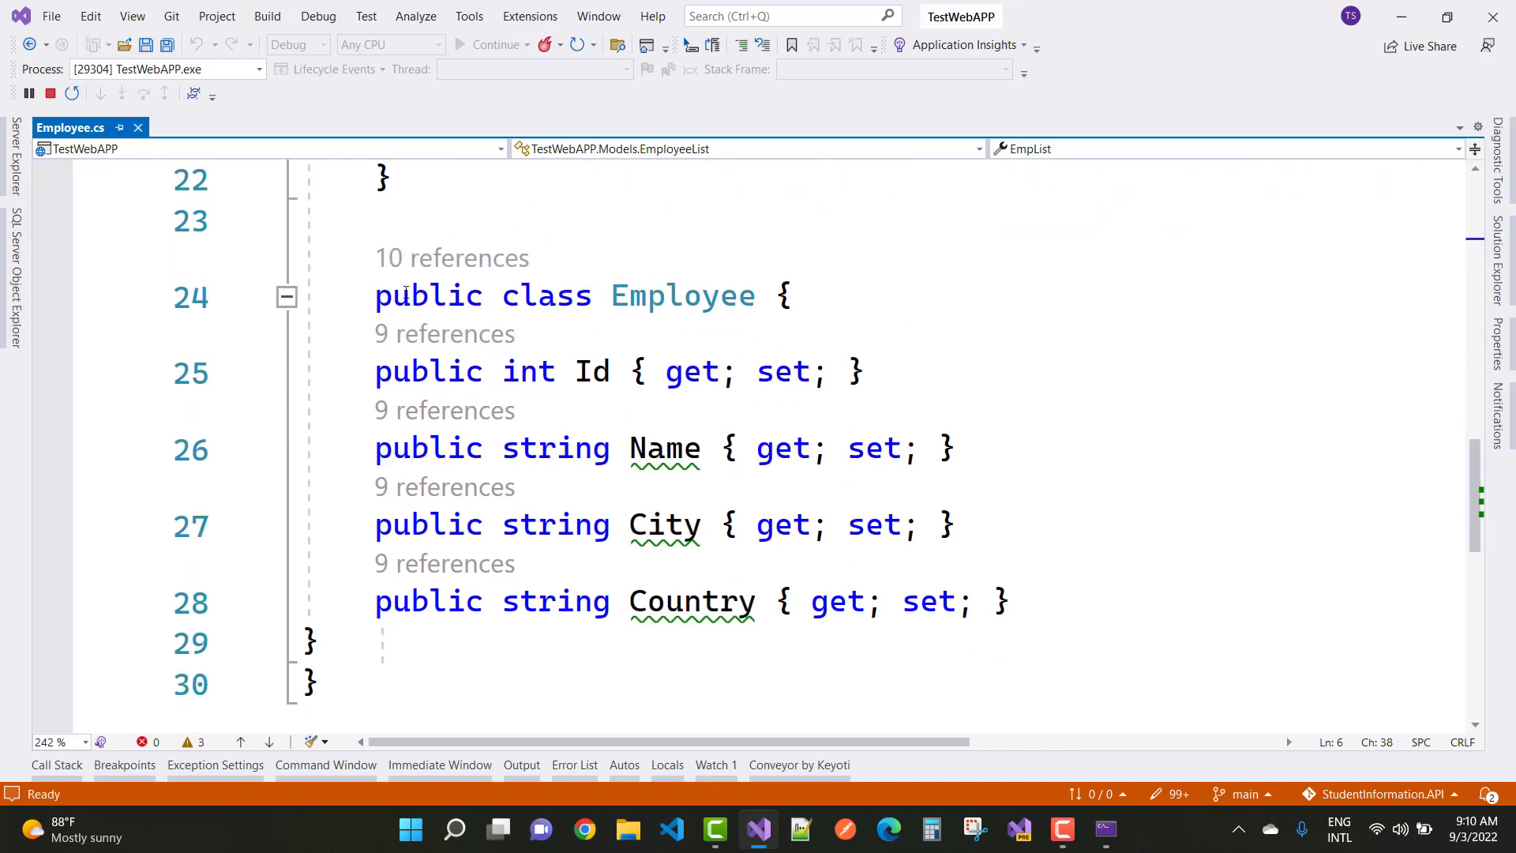
pyautogui.moveTo(375, 294); pyautogui.dragTo(319, 643)
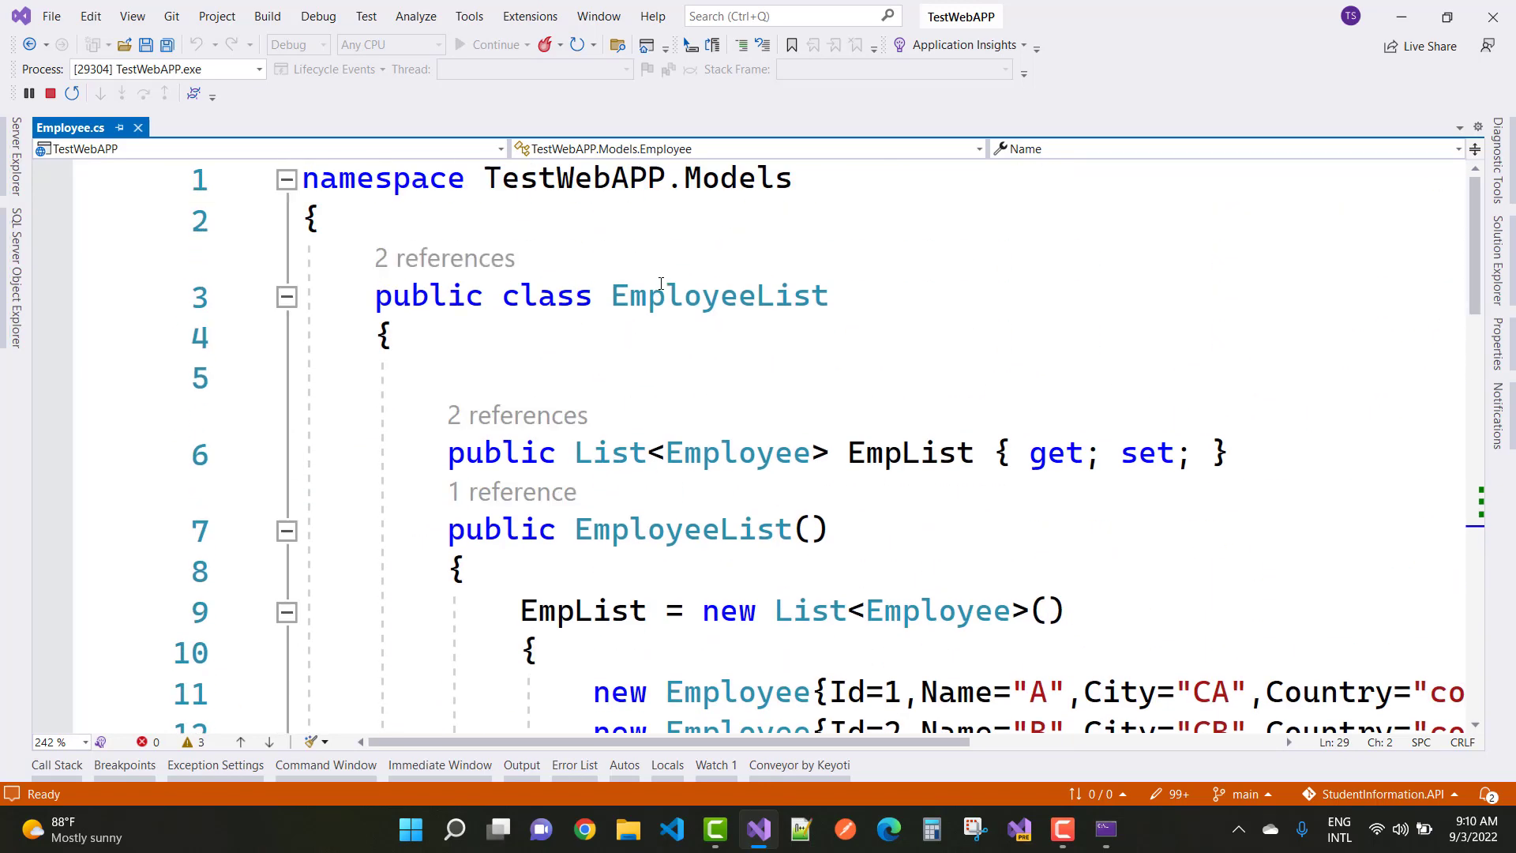
pyautogui.doubleClick(909, 453)
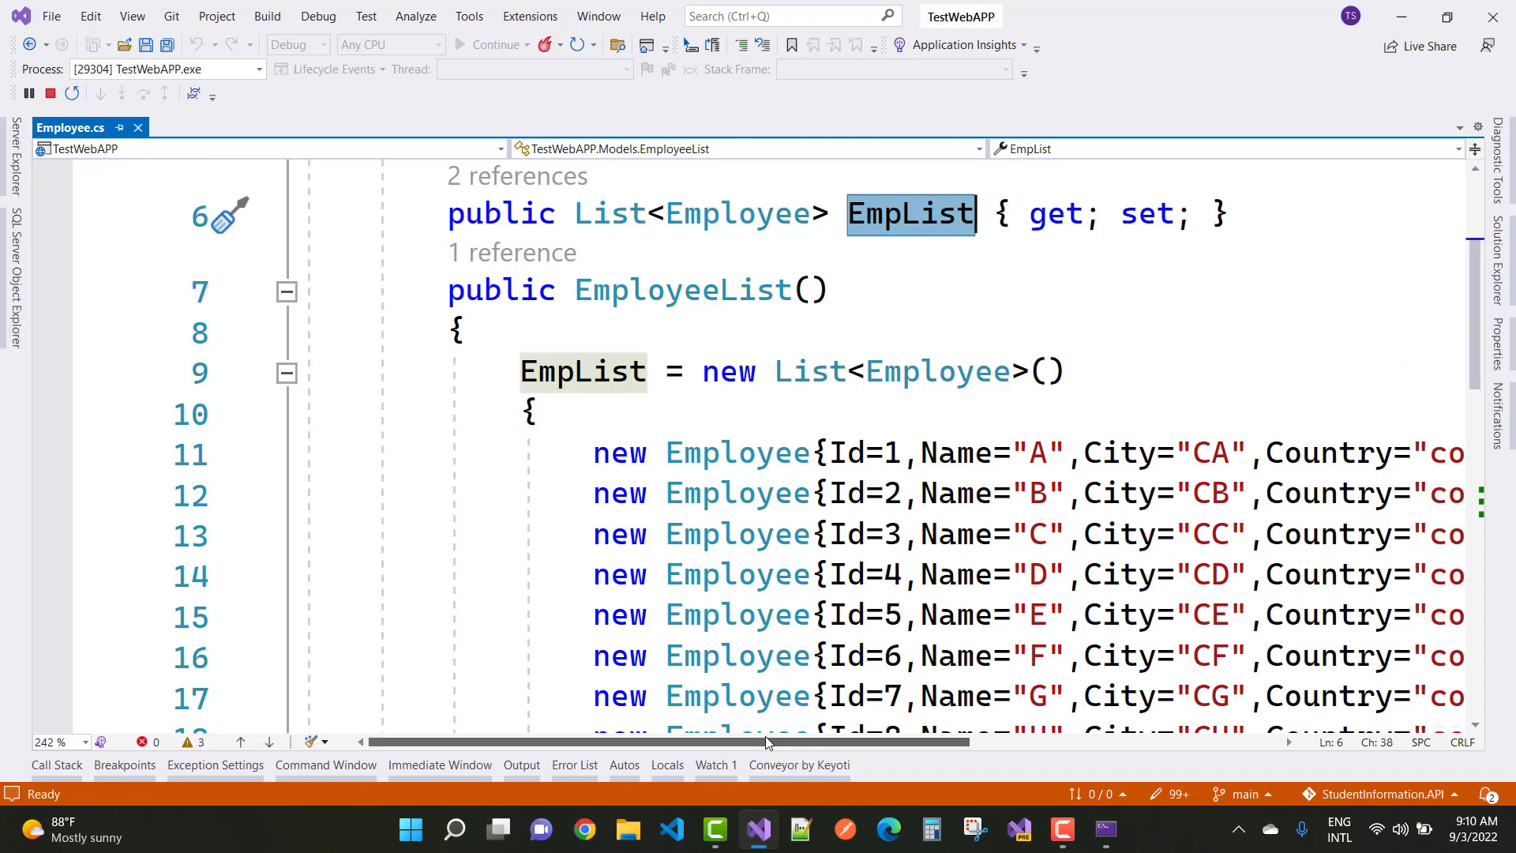
pyautogui.hscroll(3)
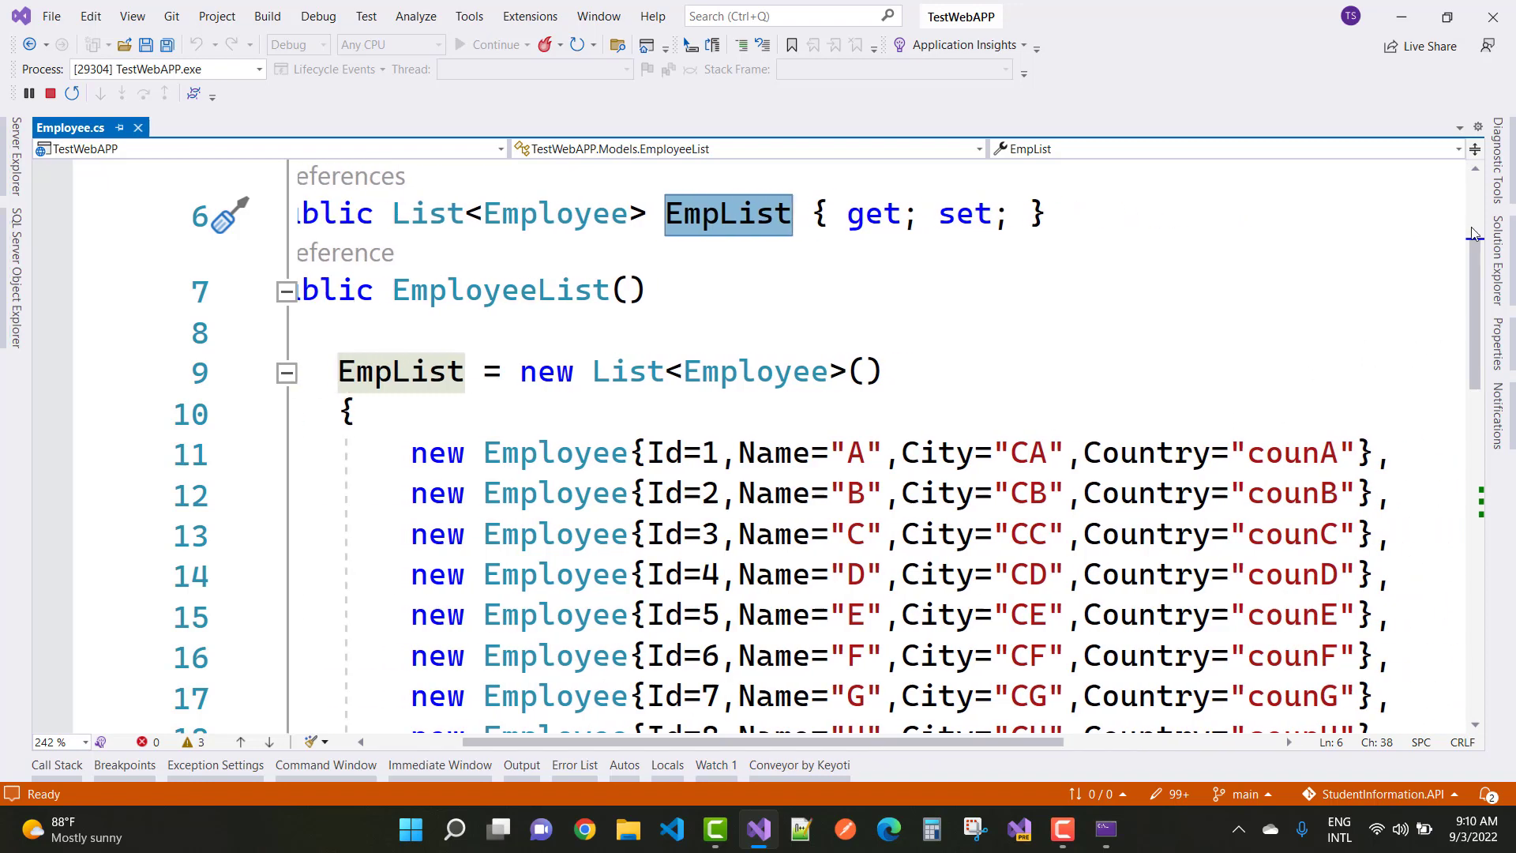
pyautogui.scroll(-3)
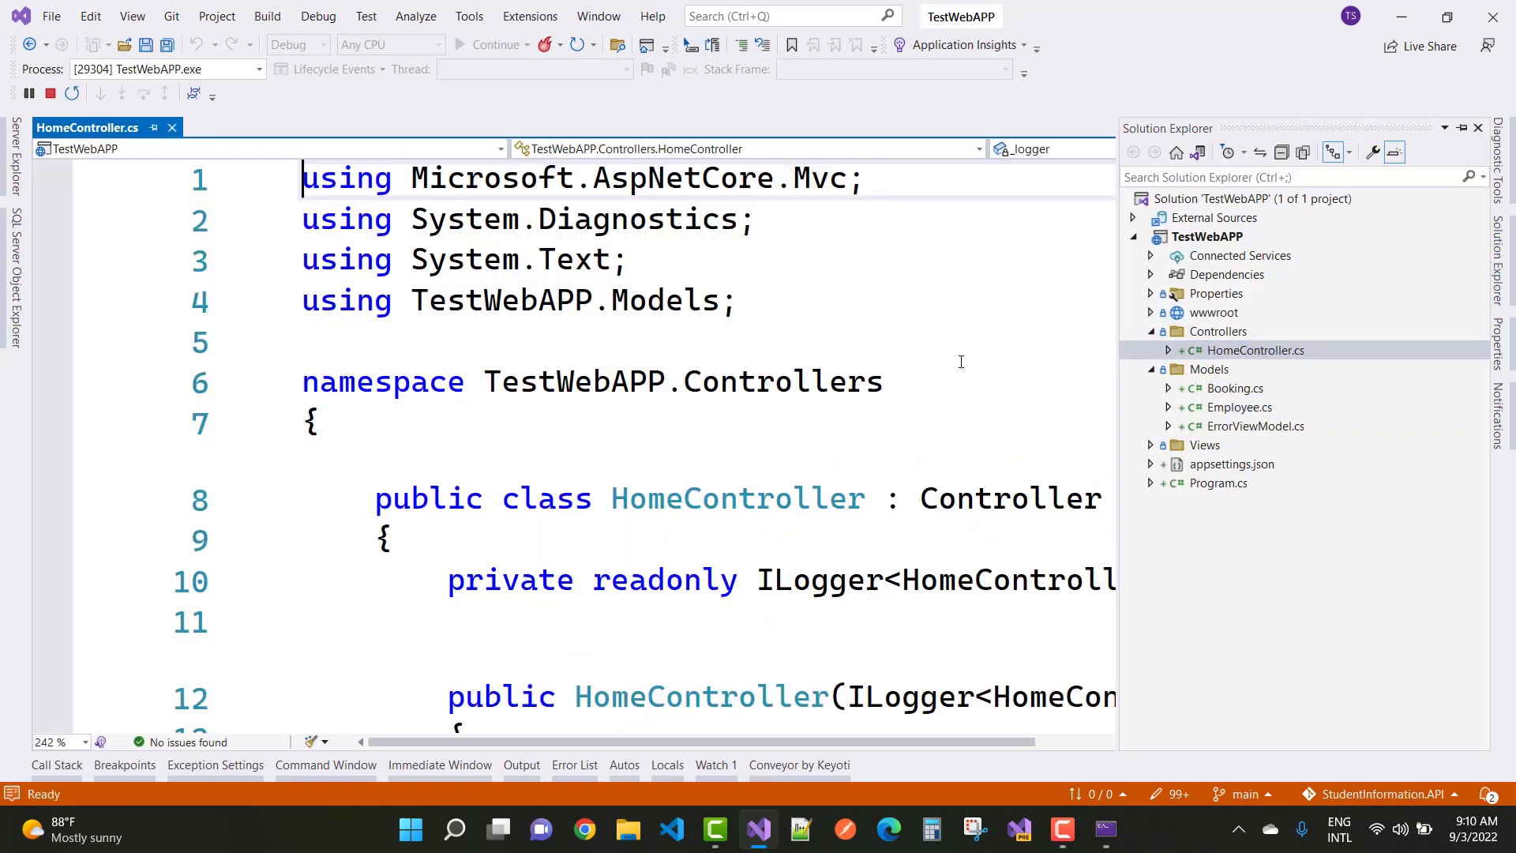
# Step: Scroll HomeController.cs down to the Export() action
pyautogui.click(720, 381)
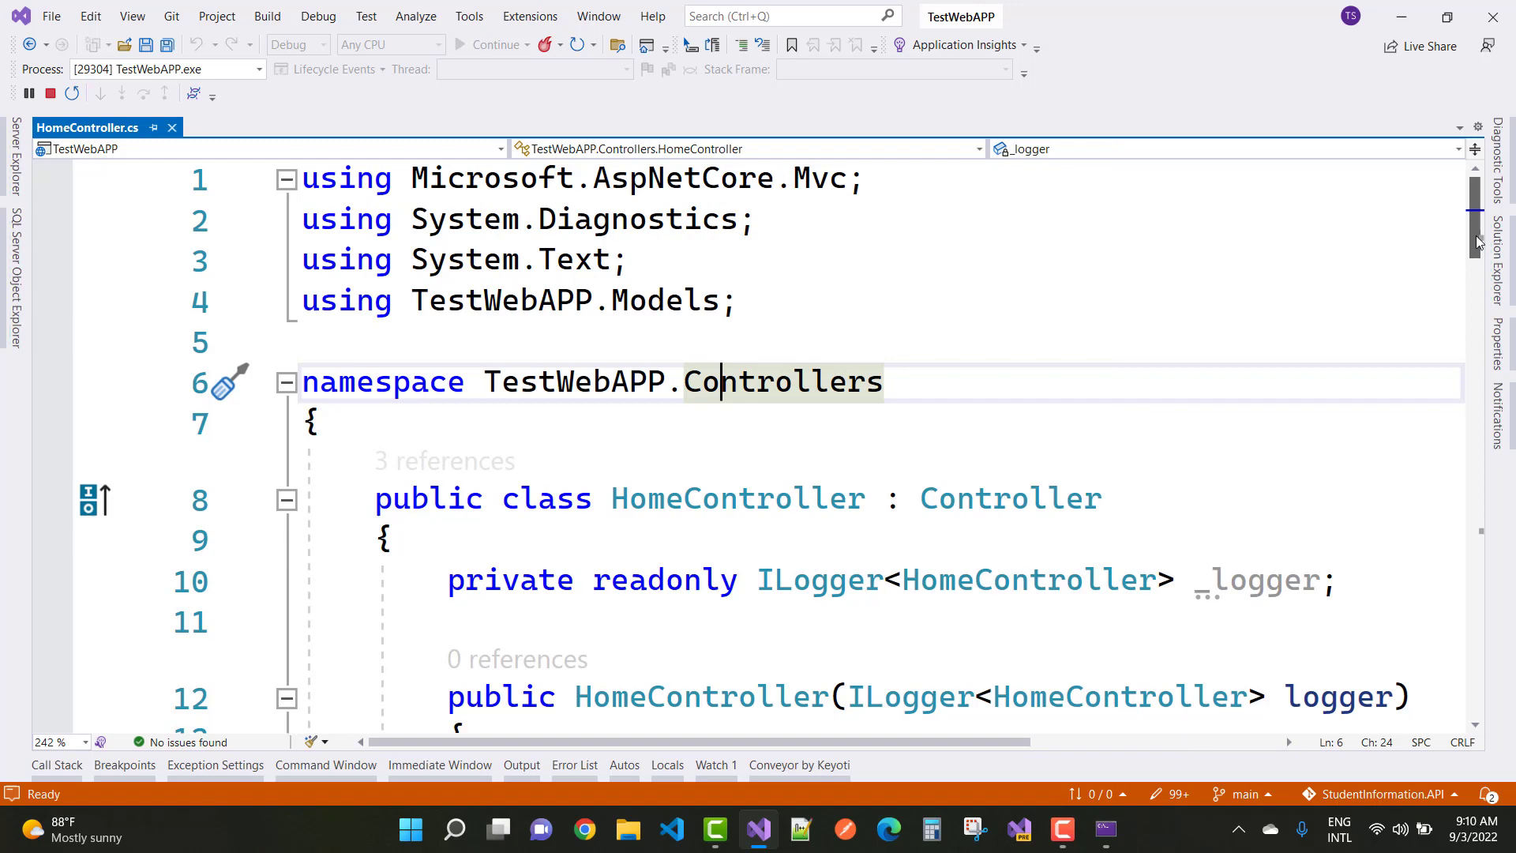
pyautogui.scroll(-3)
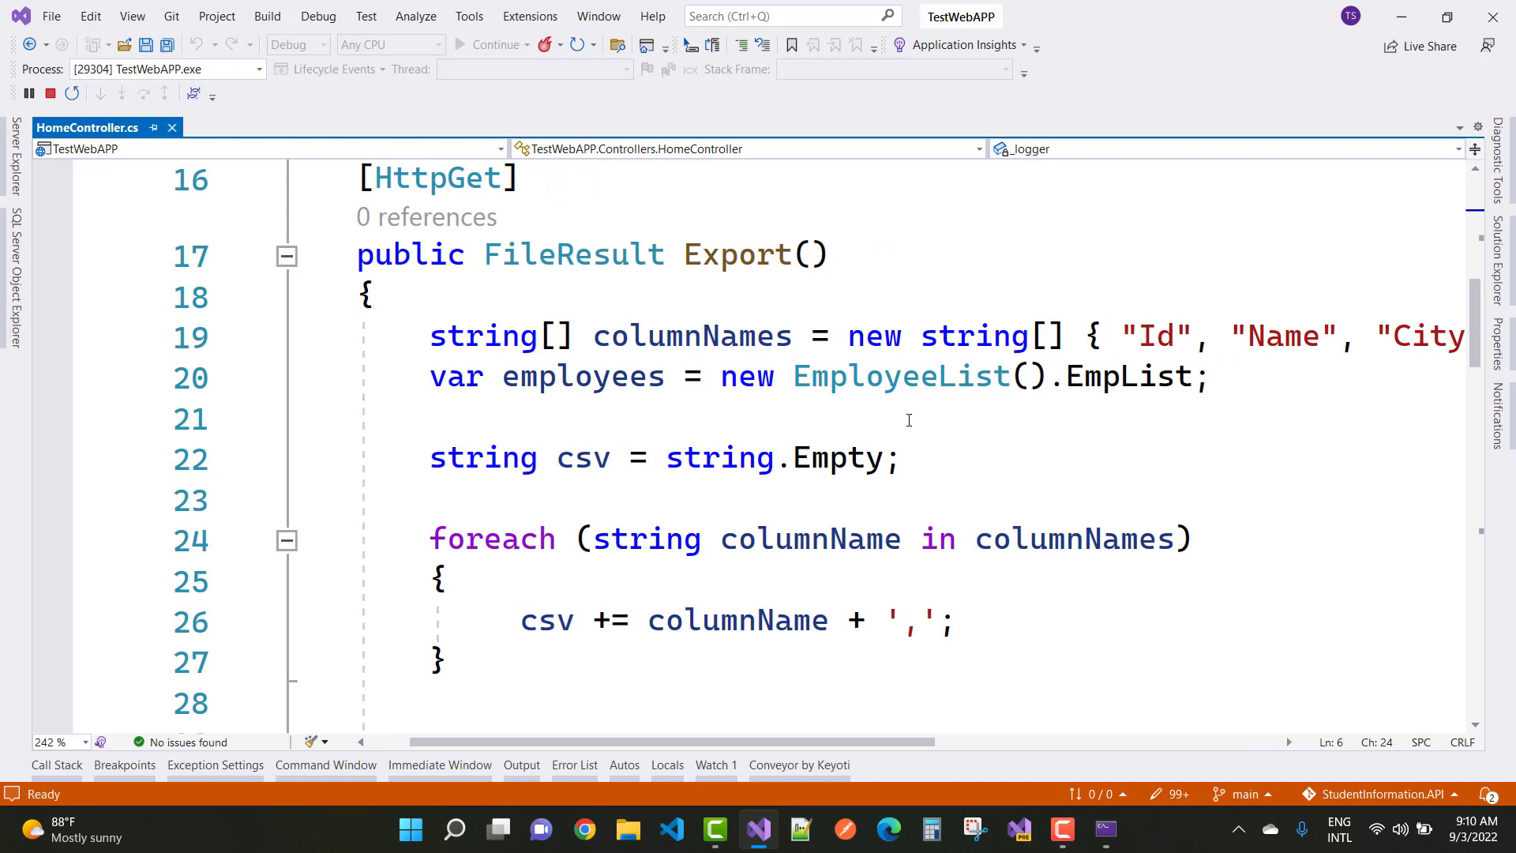
pyautogui.moveTo(962, 417)
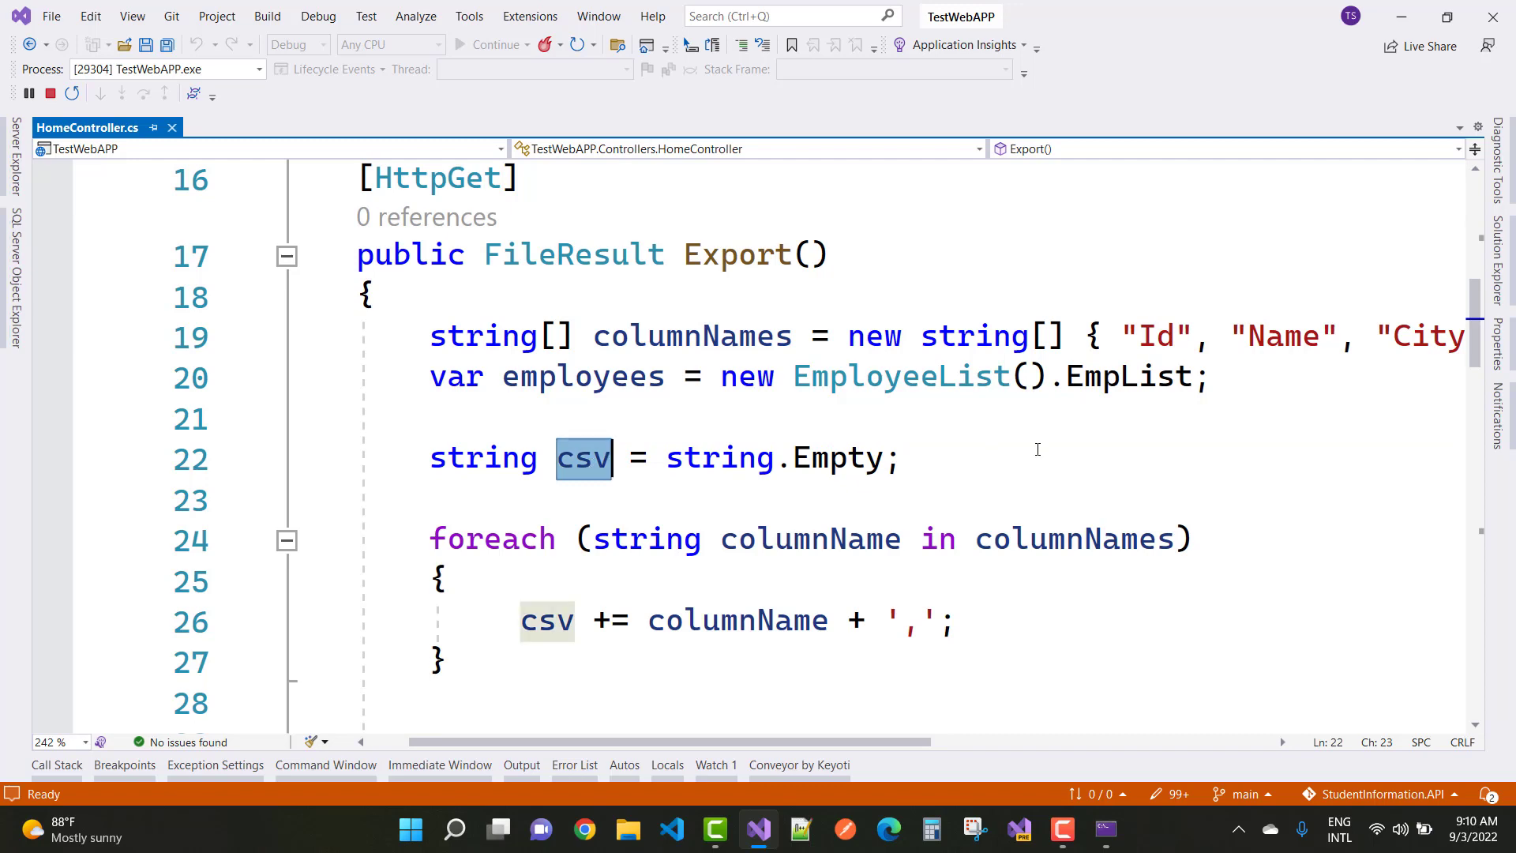
# Step: Retype csv as word in the header loop and newline lines
pyautogui.write('word')
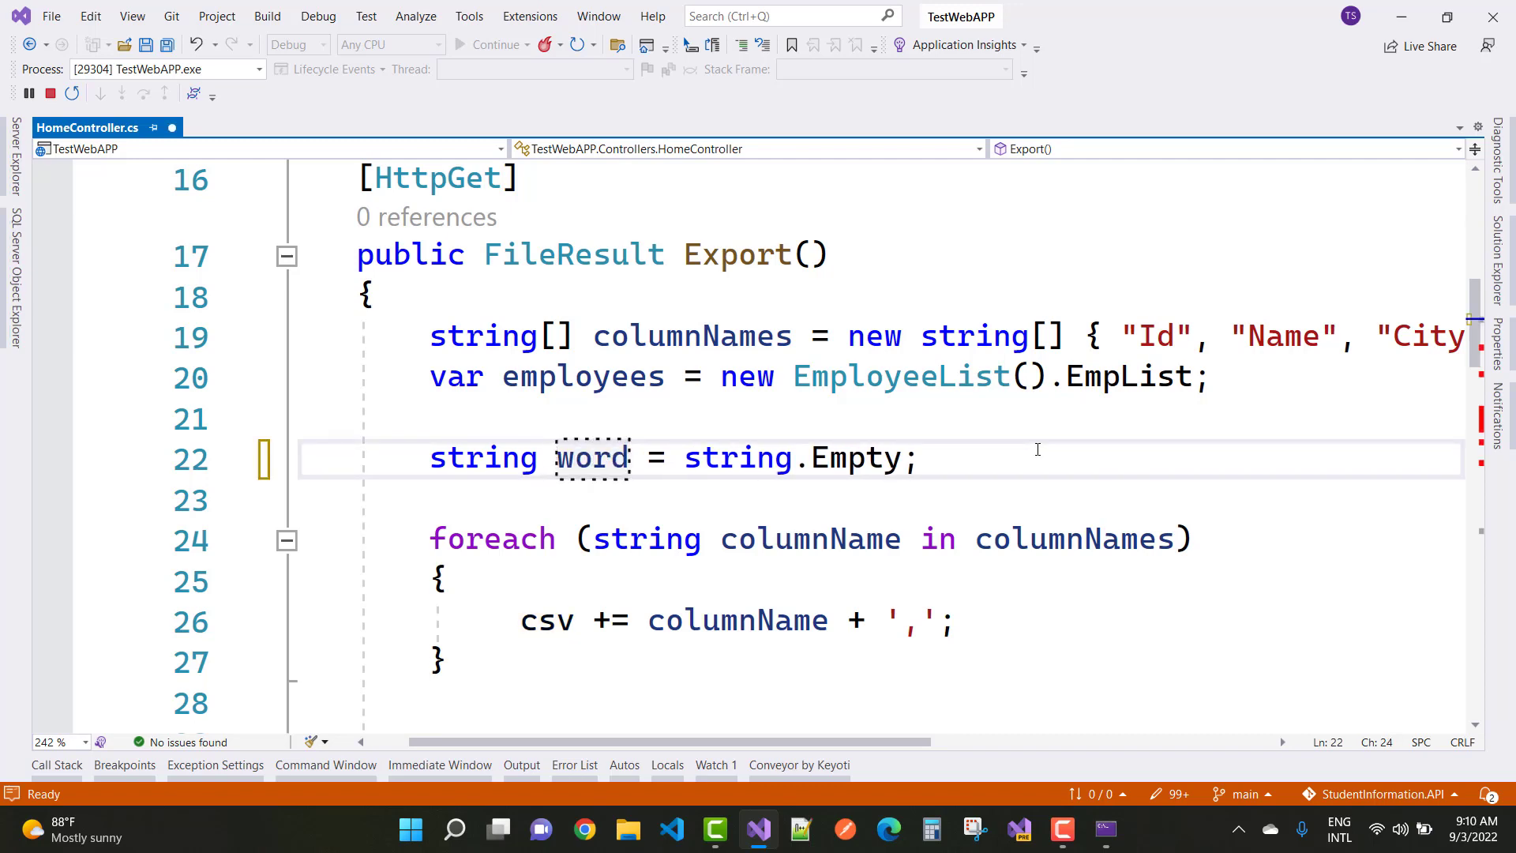
pyautogui.write('w')
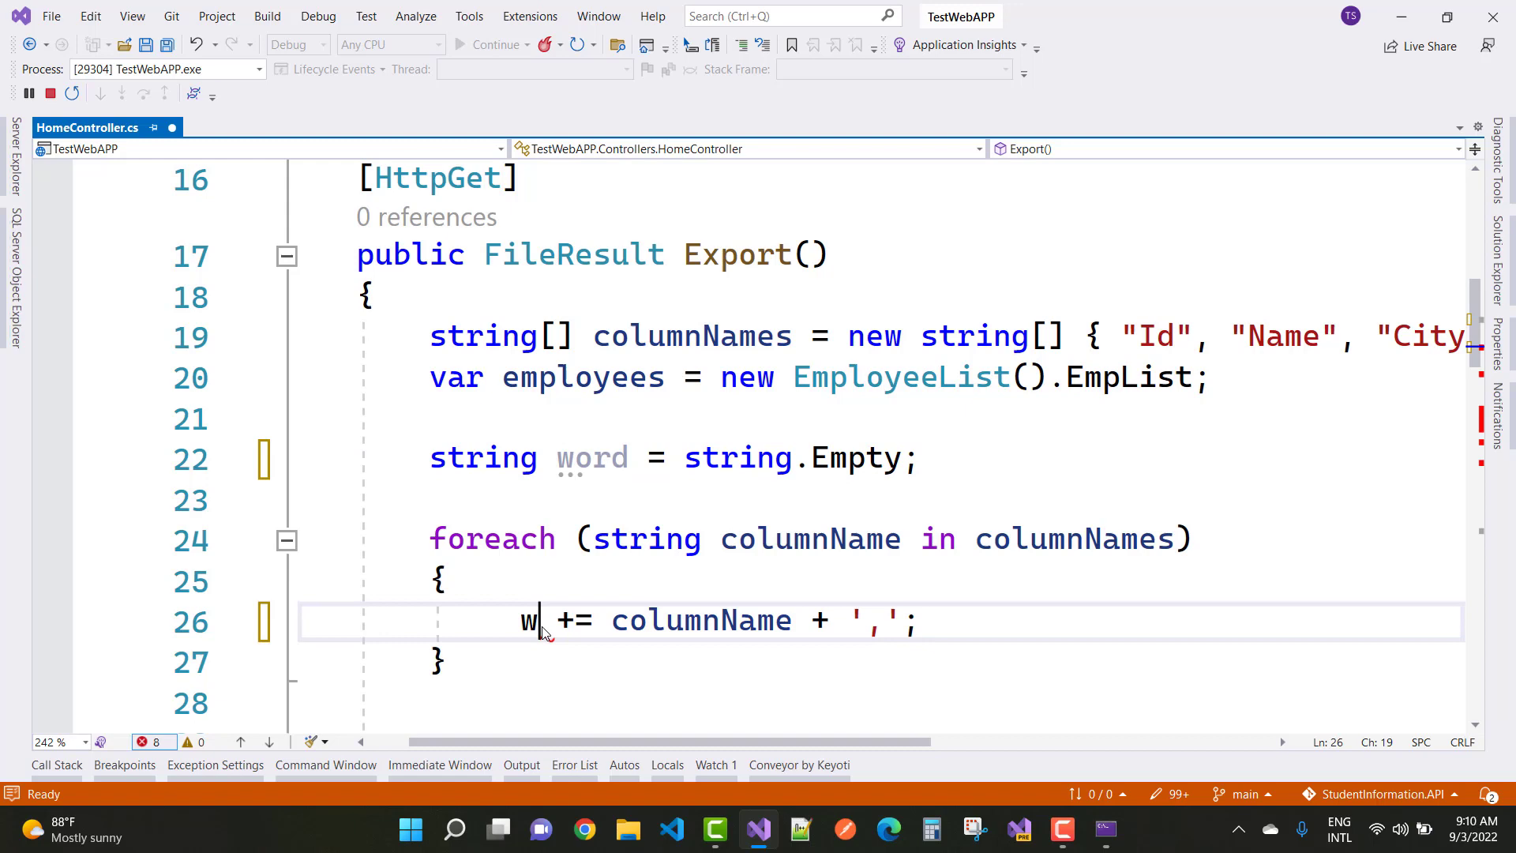
pyautogui.write('ord')
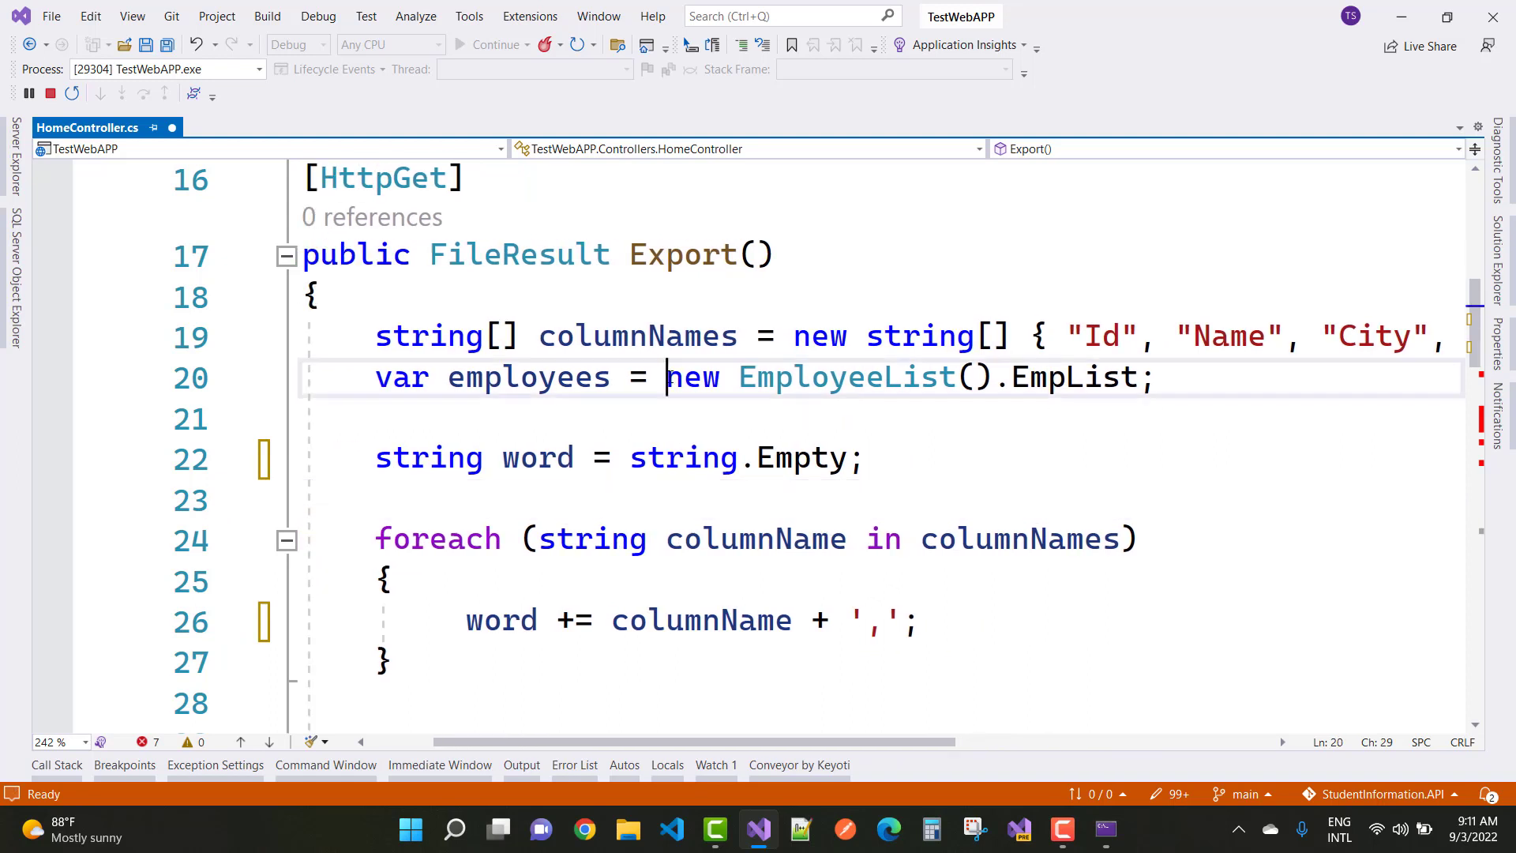
pyautogui.moveTo(665, 377); pyautogui.dragTo(1139, 378)
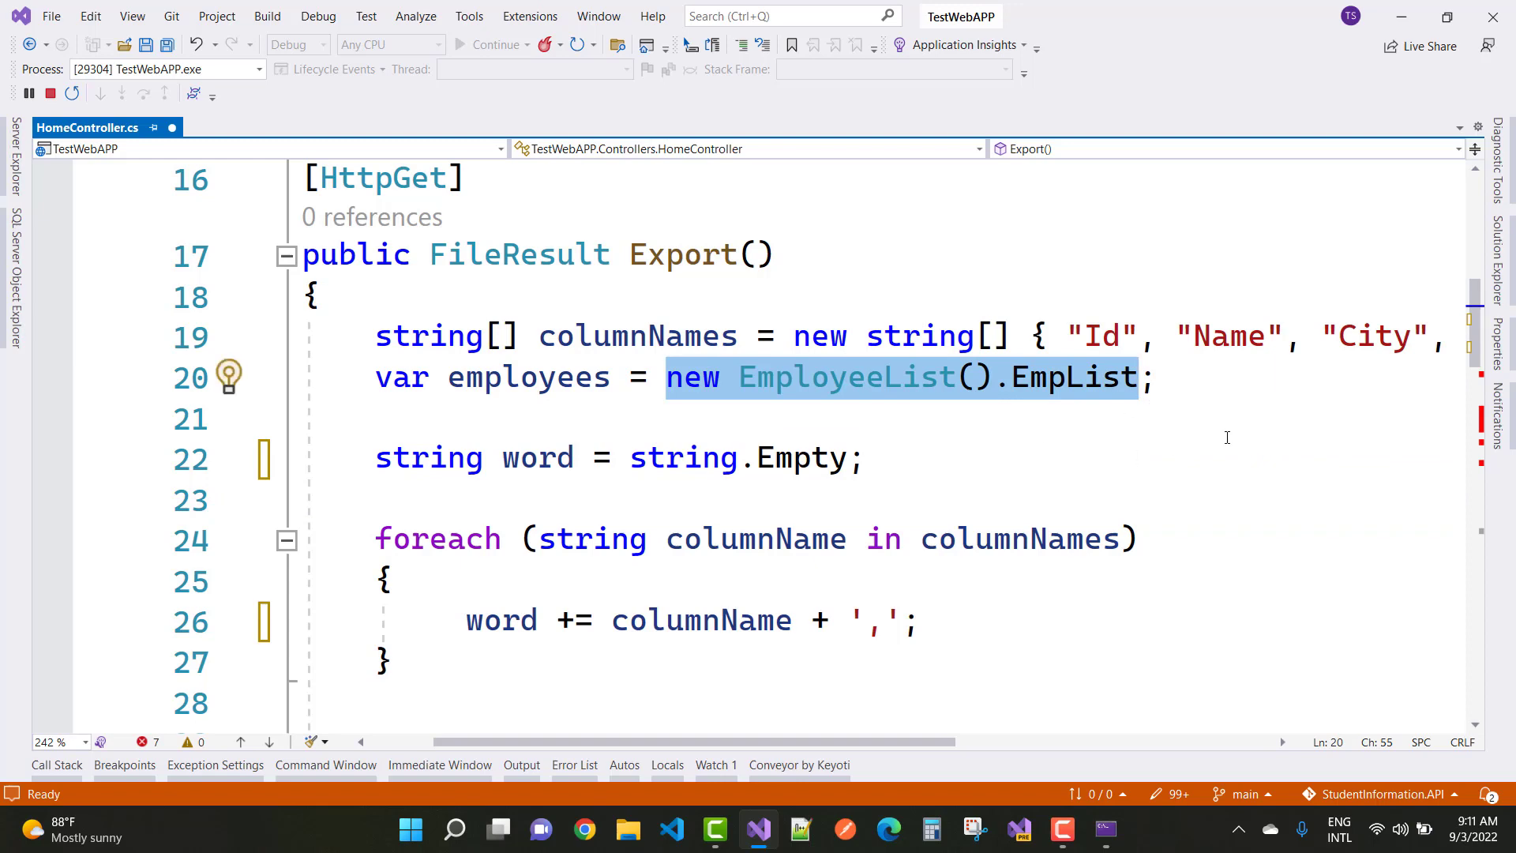
pyautogui.scroll(-3)
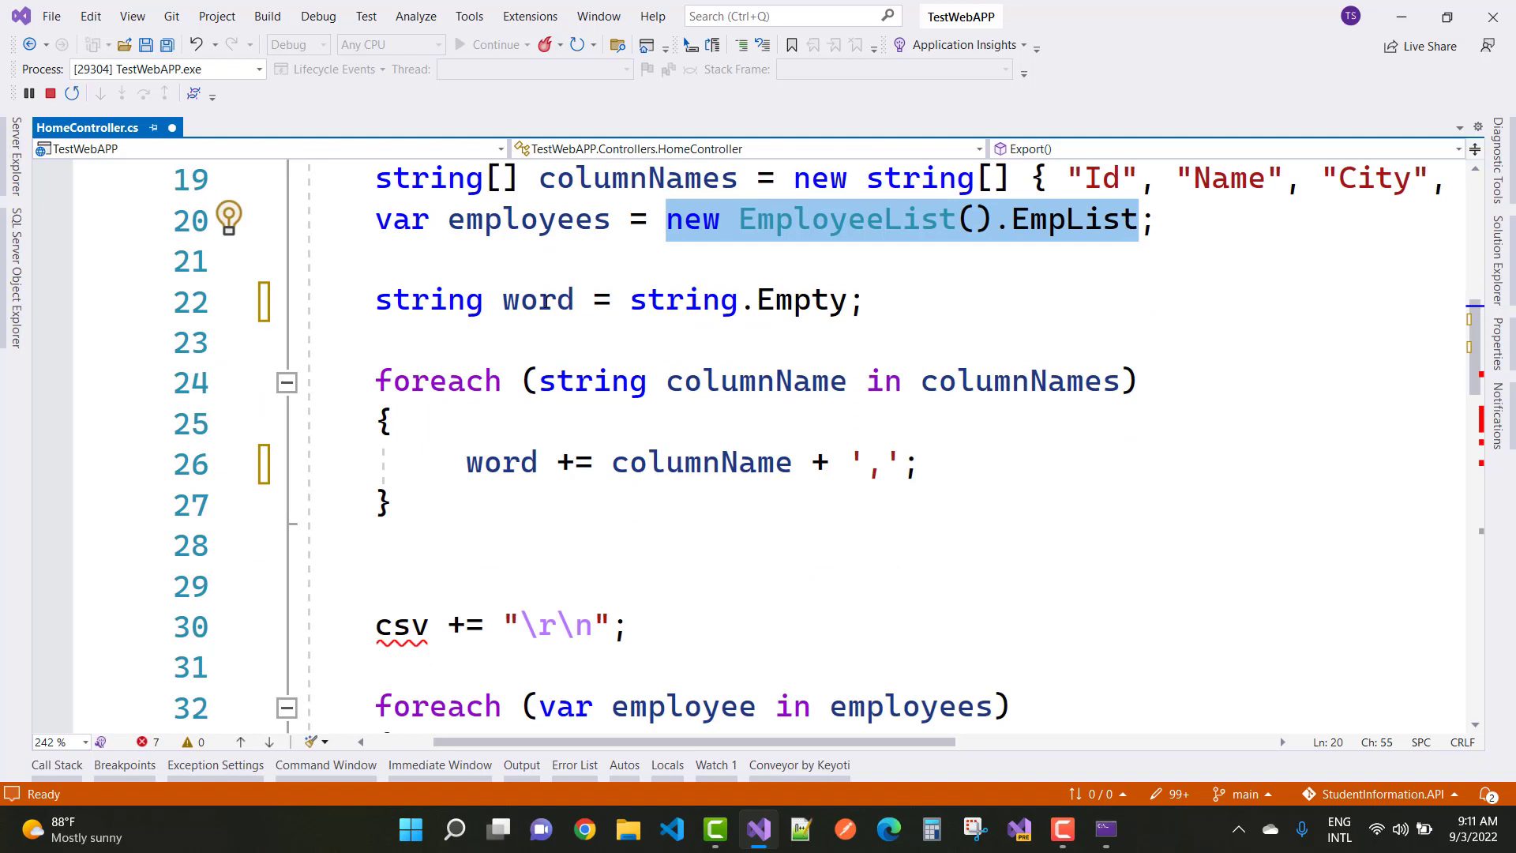
pyautogui.doubleClick(537, 301)
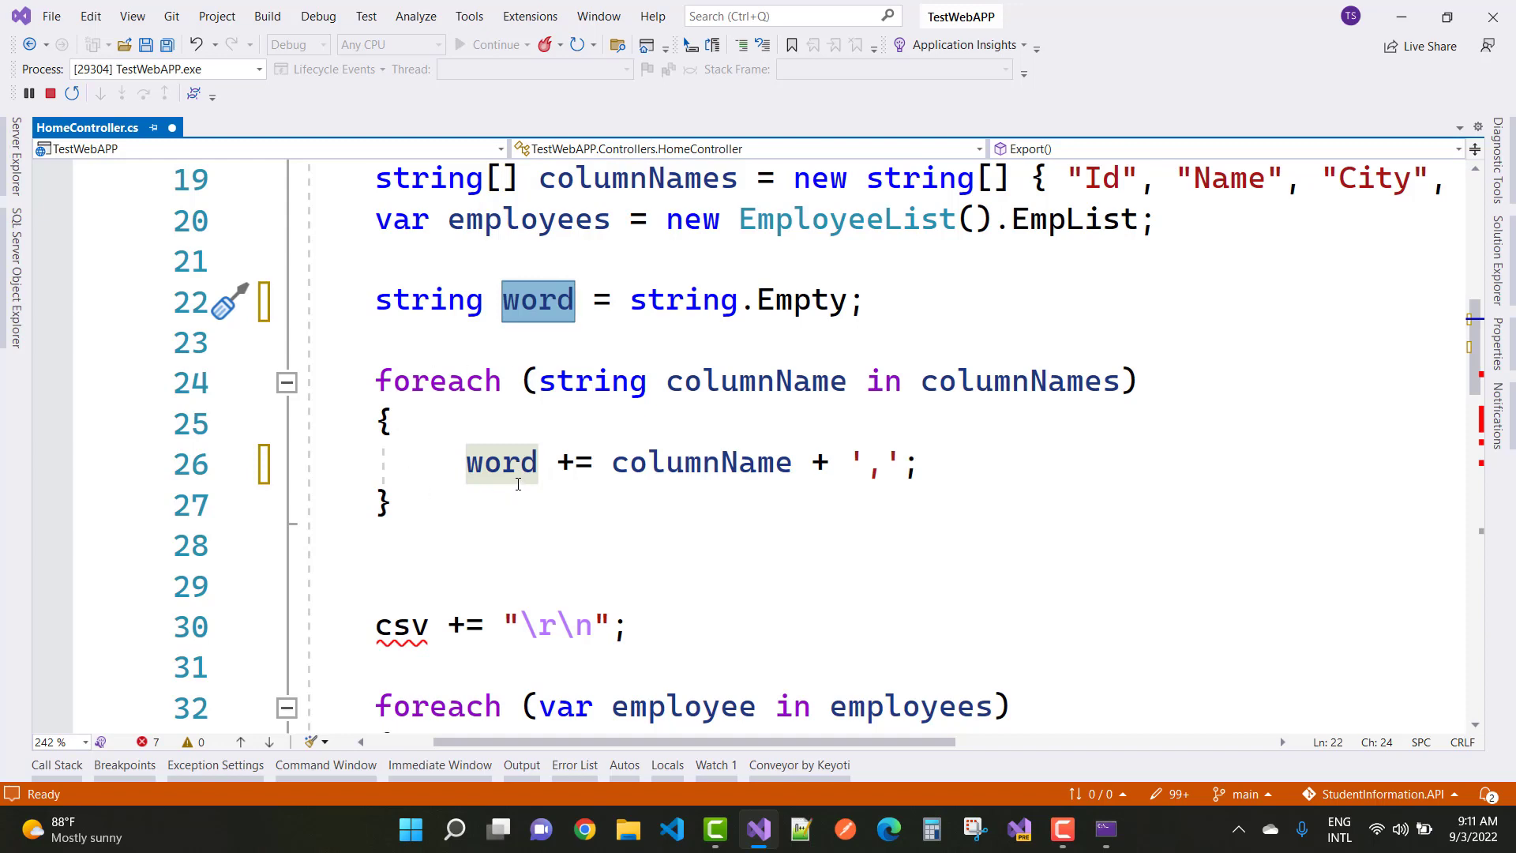
# Step: Change csv to word on the Id, Name, City and Country lines, dismissing the rename error
pyautogui.doubleClick(502, 462)
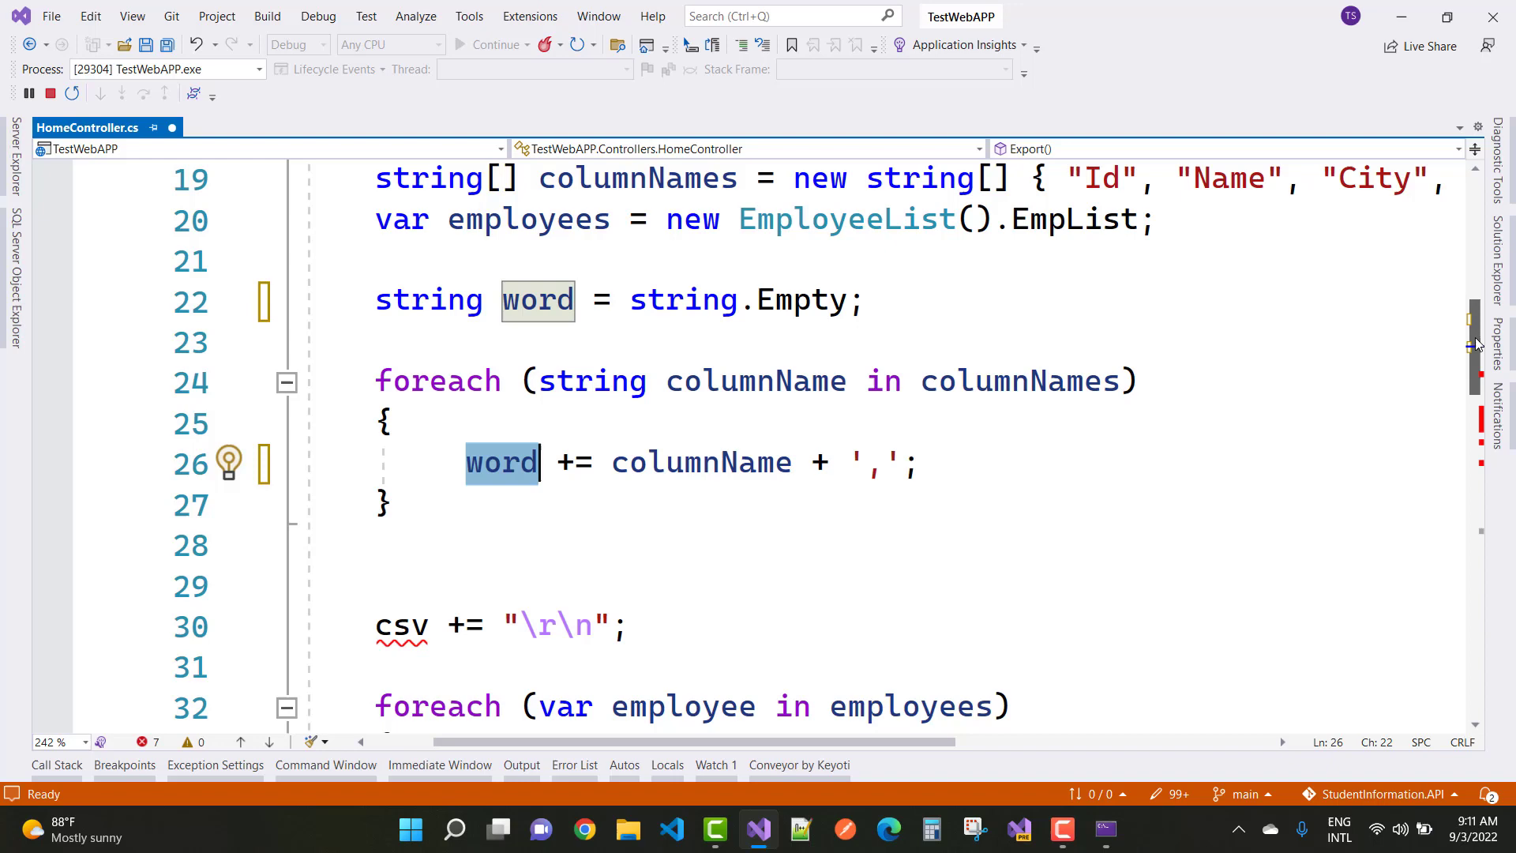
pyautogui.scroll(-3)
pyautogui.write('word')
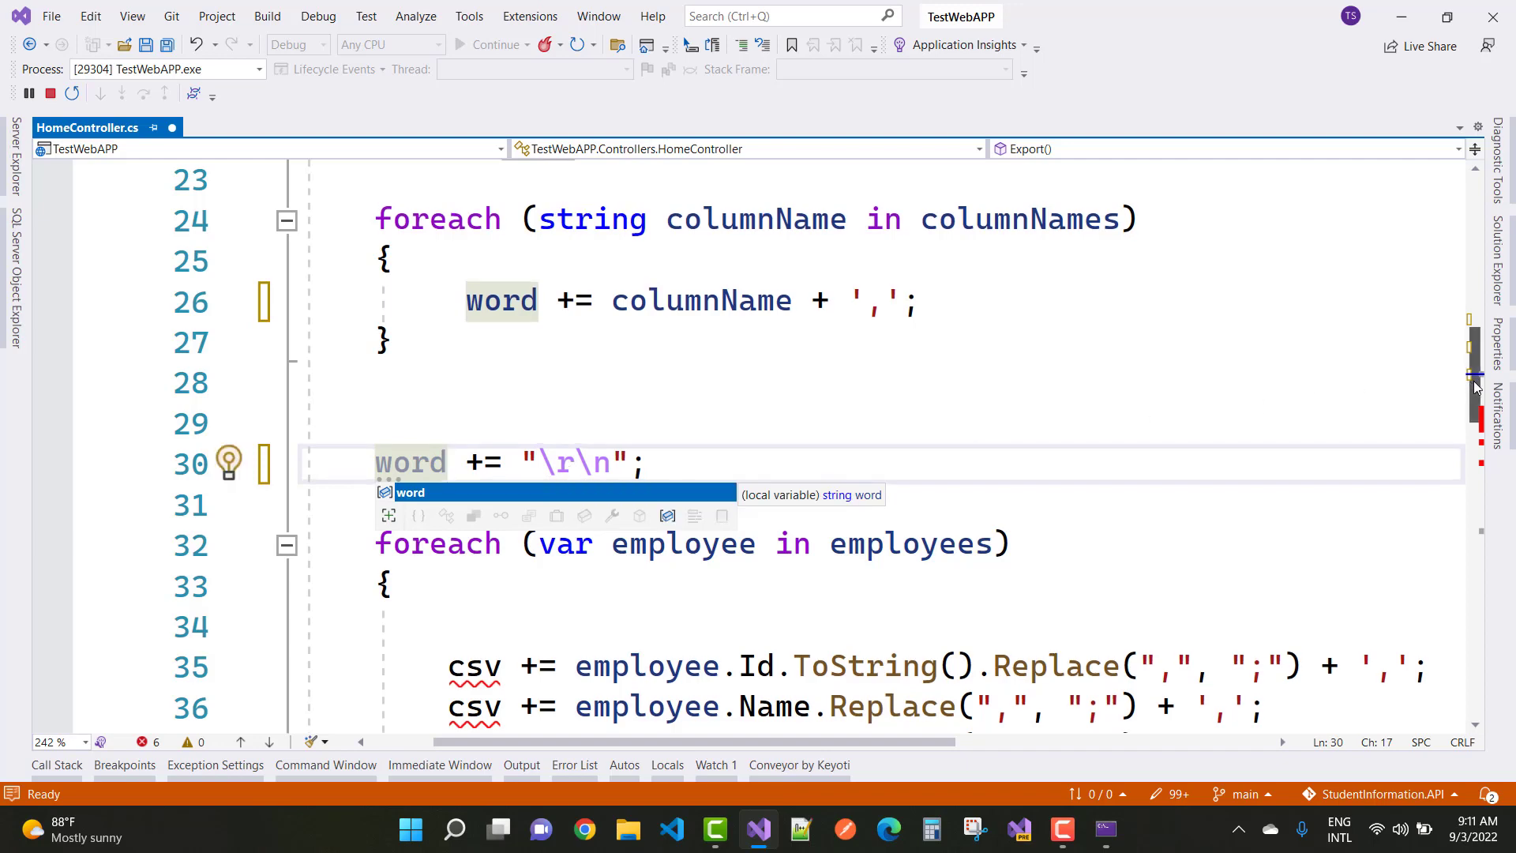
pyautogui.scroll(-3)
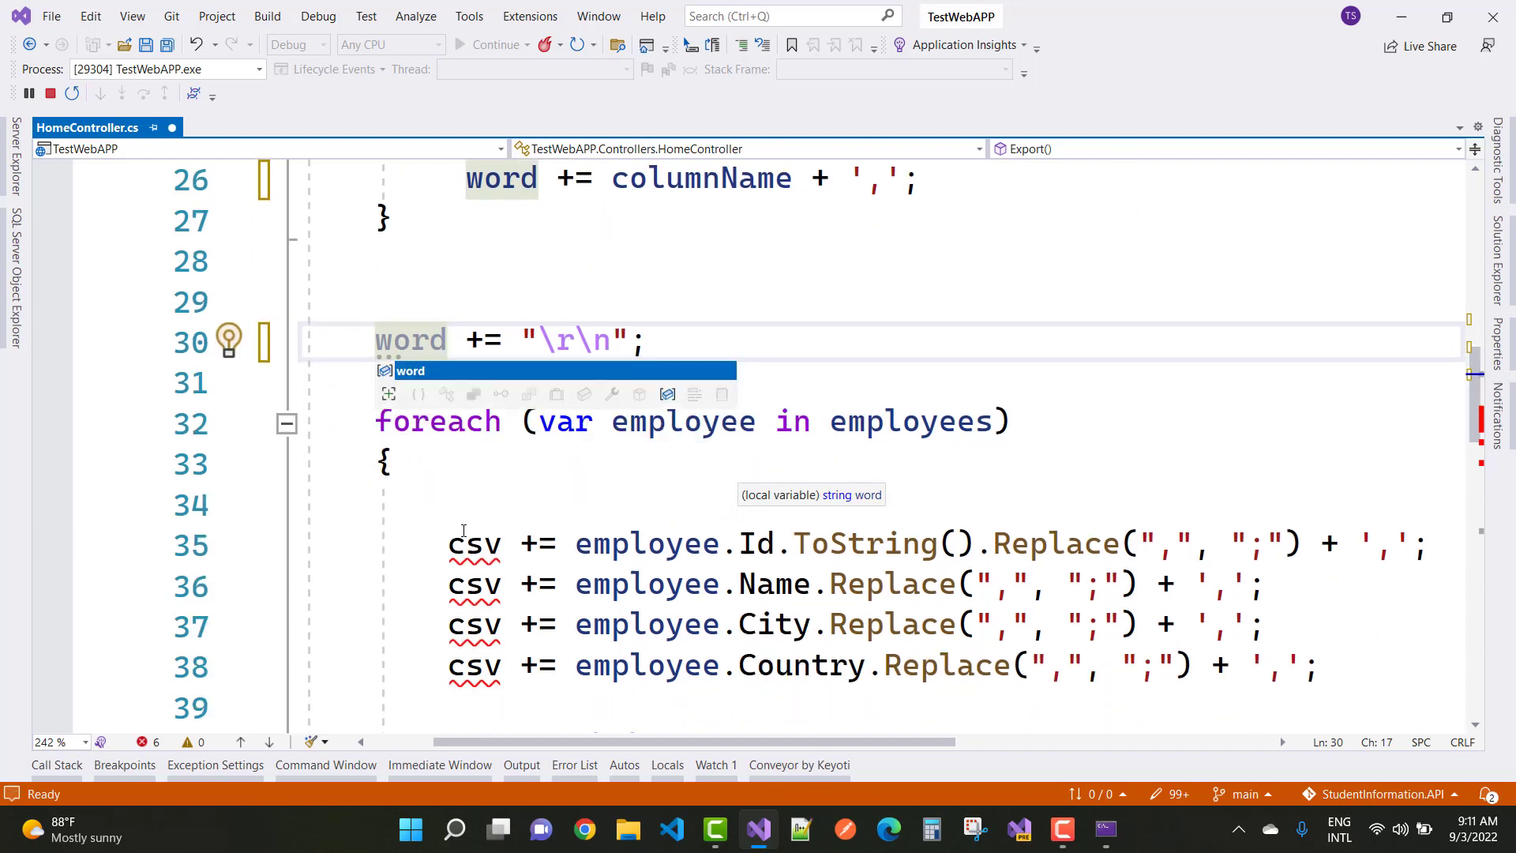
pyautogui.doubleClick(473, 543)
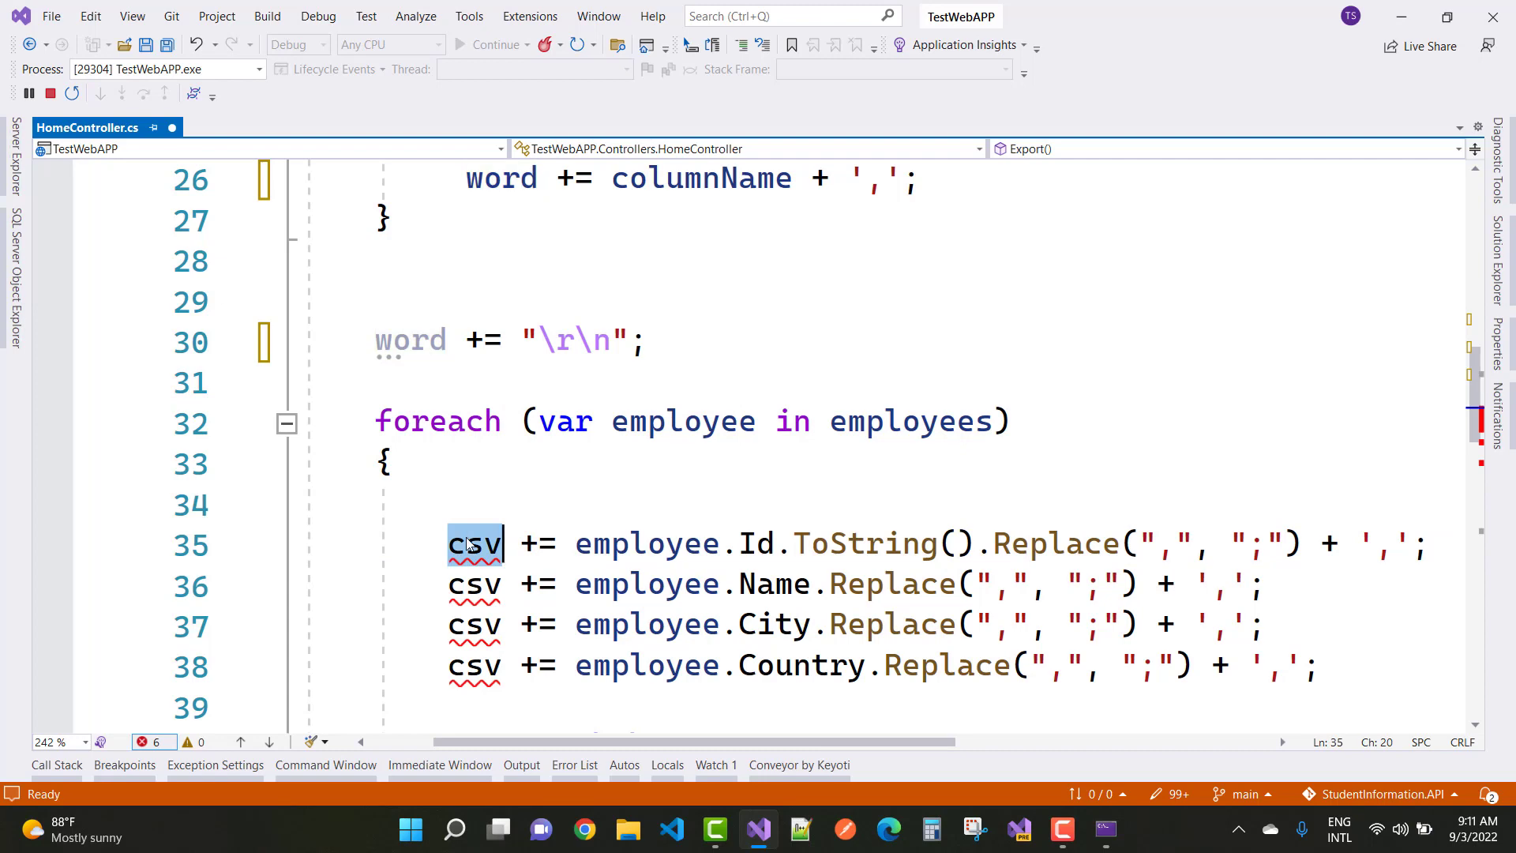
pyautogui.write('word')
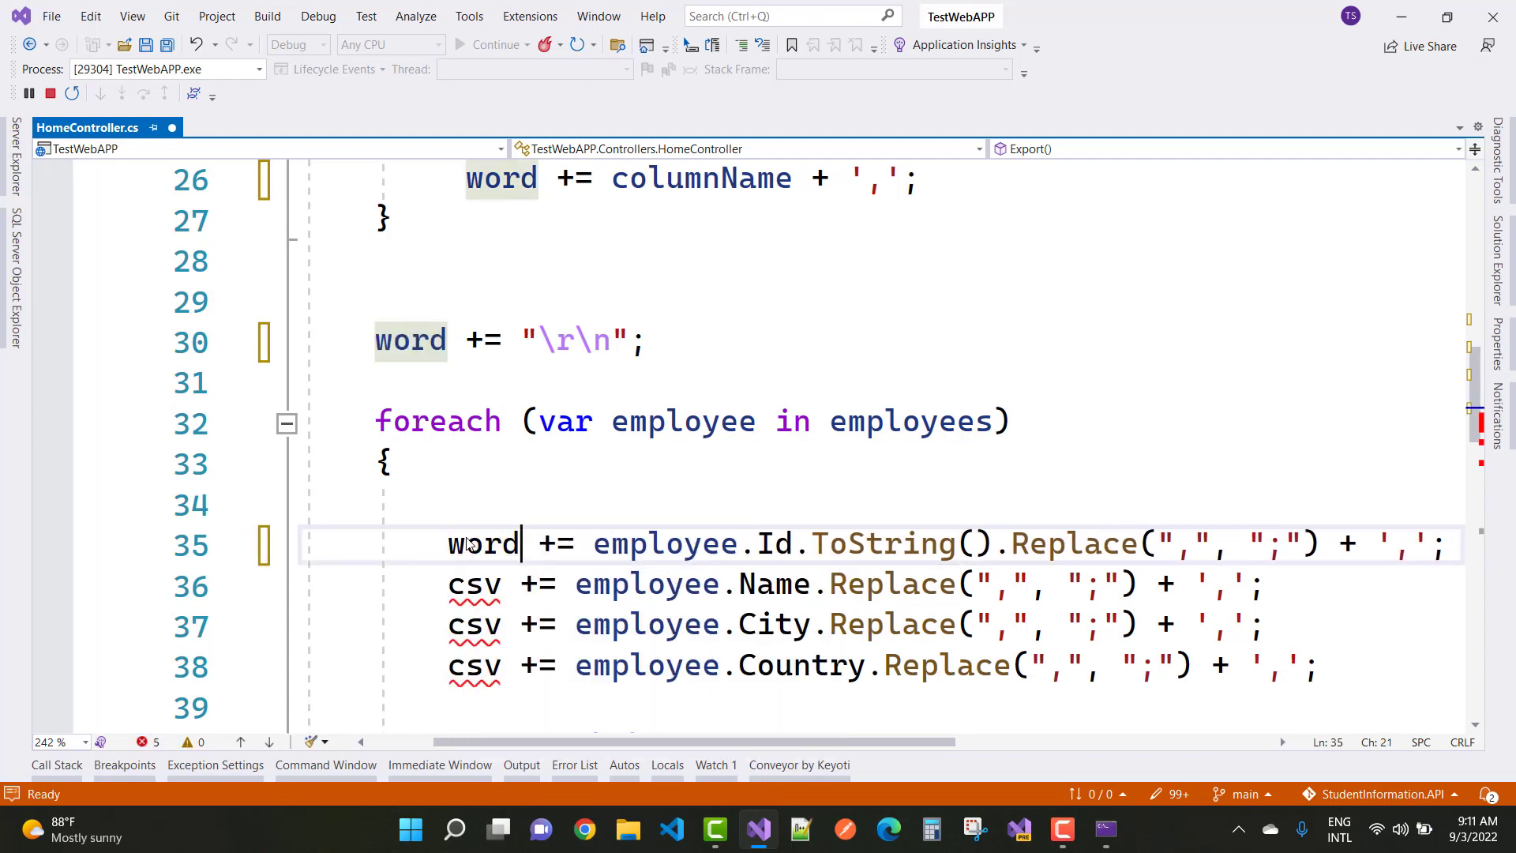
pyautogui.click(503, 585)
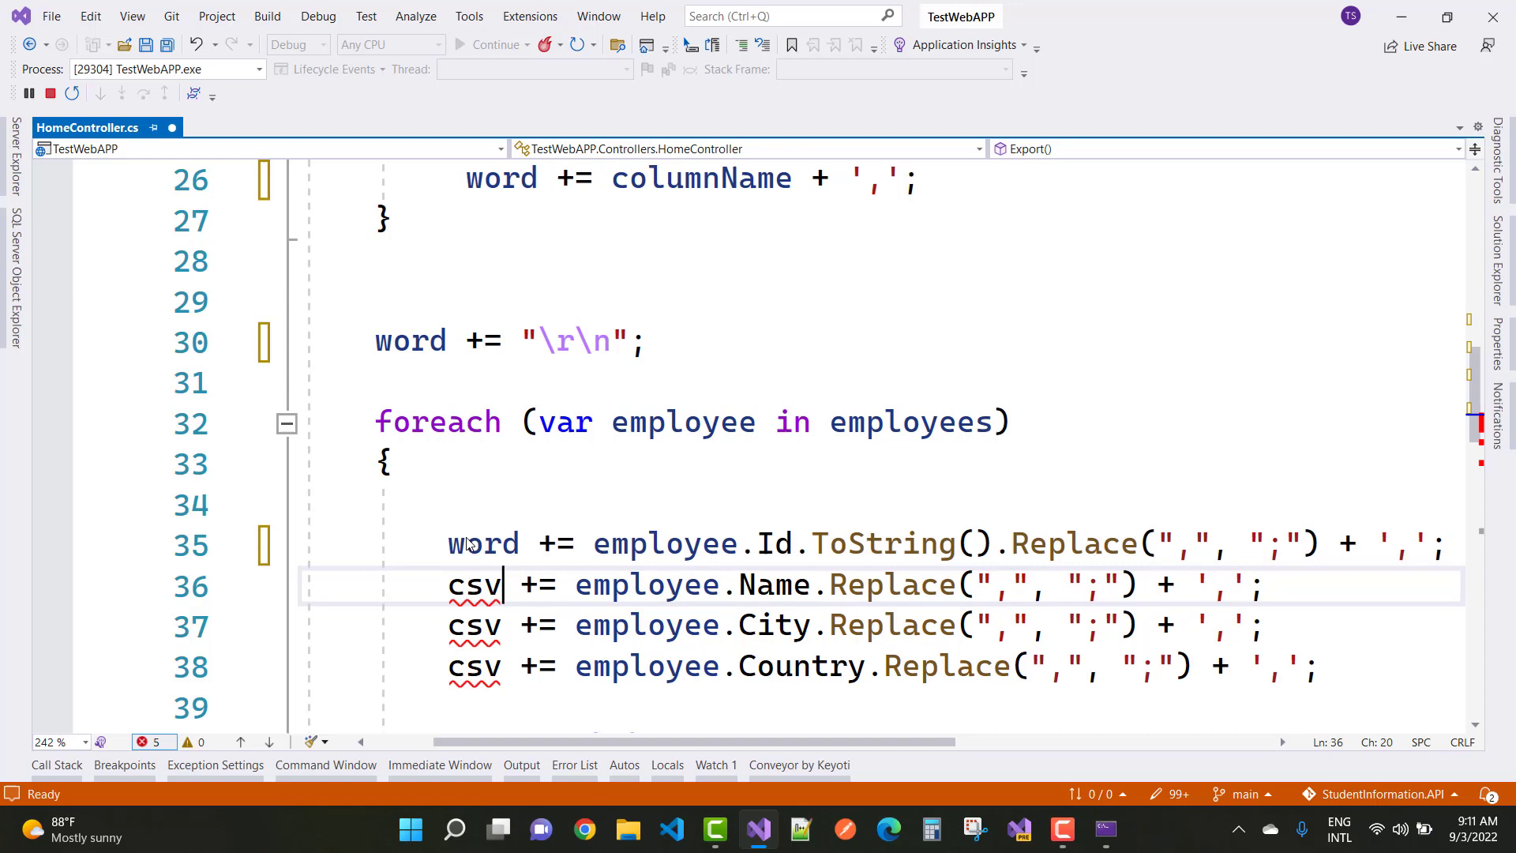
pyautogui.write('word')
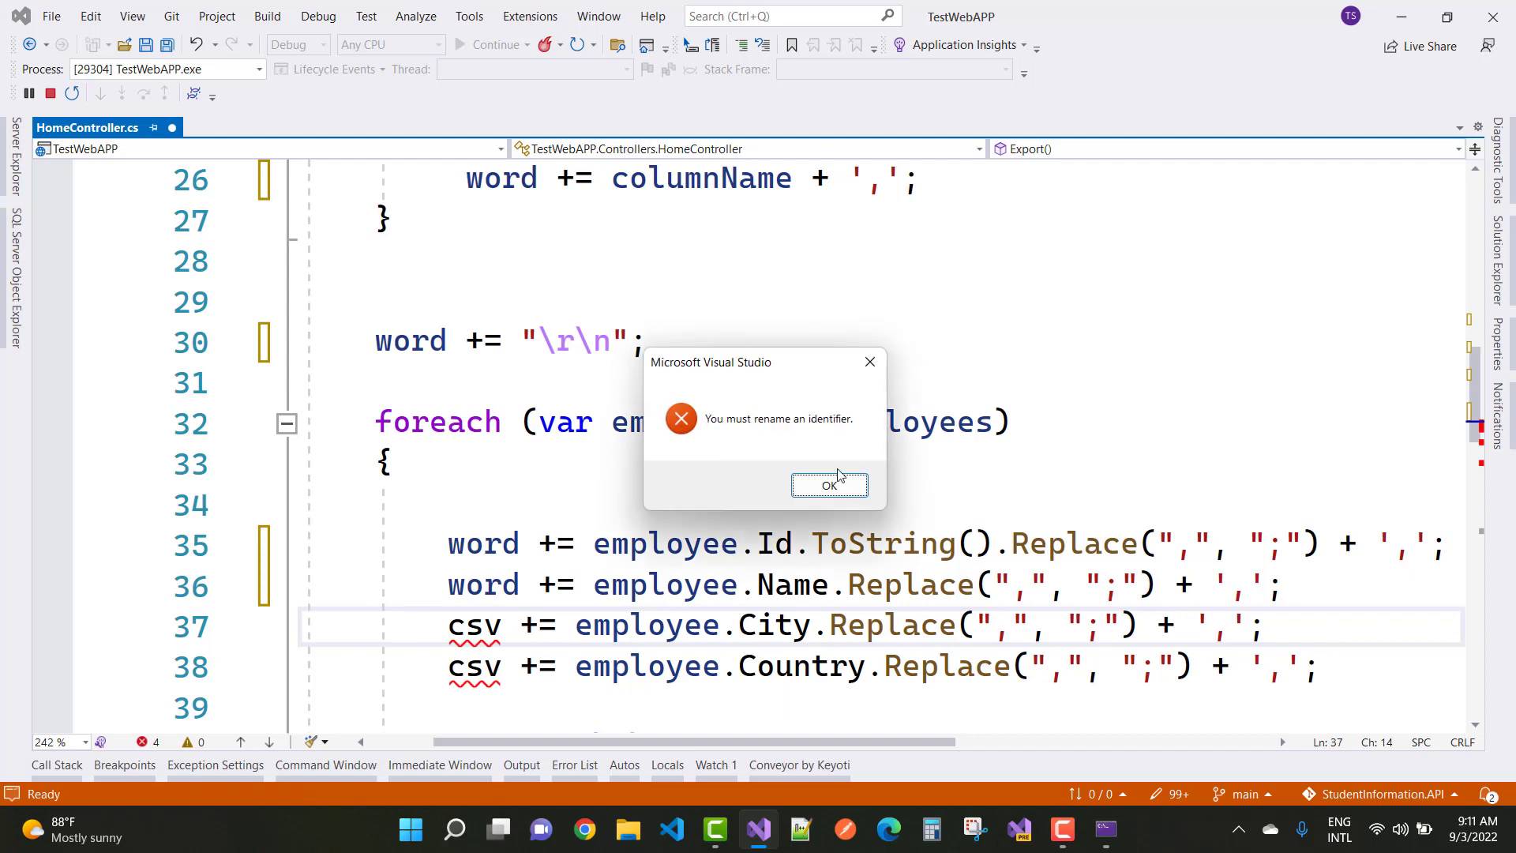
pyautogui.click(828, 484)
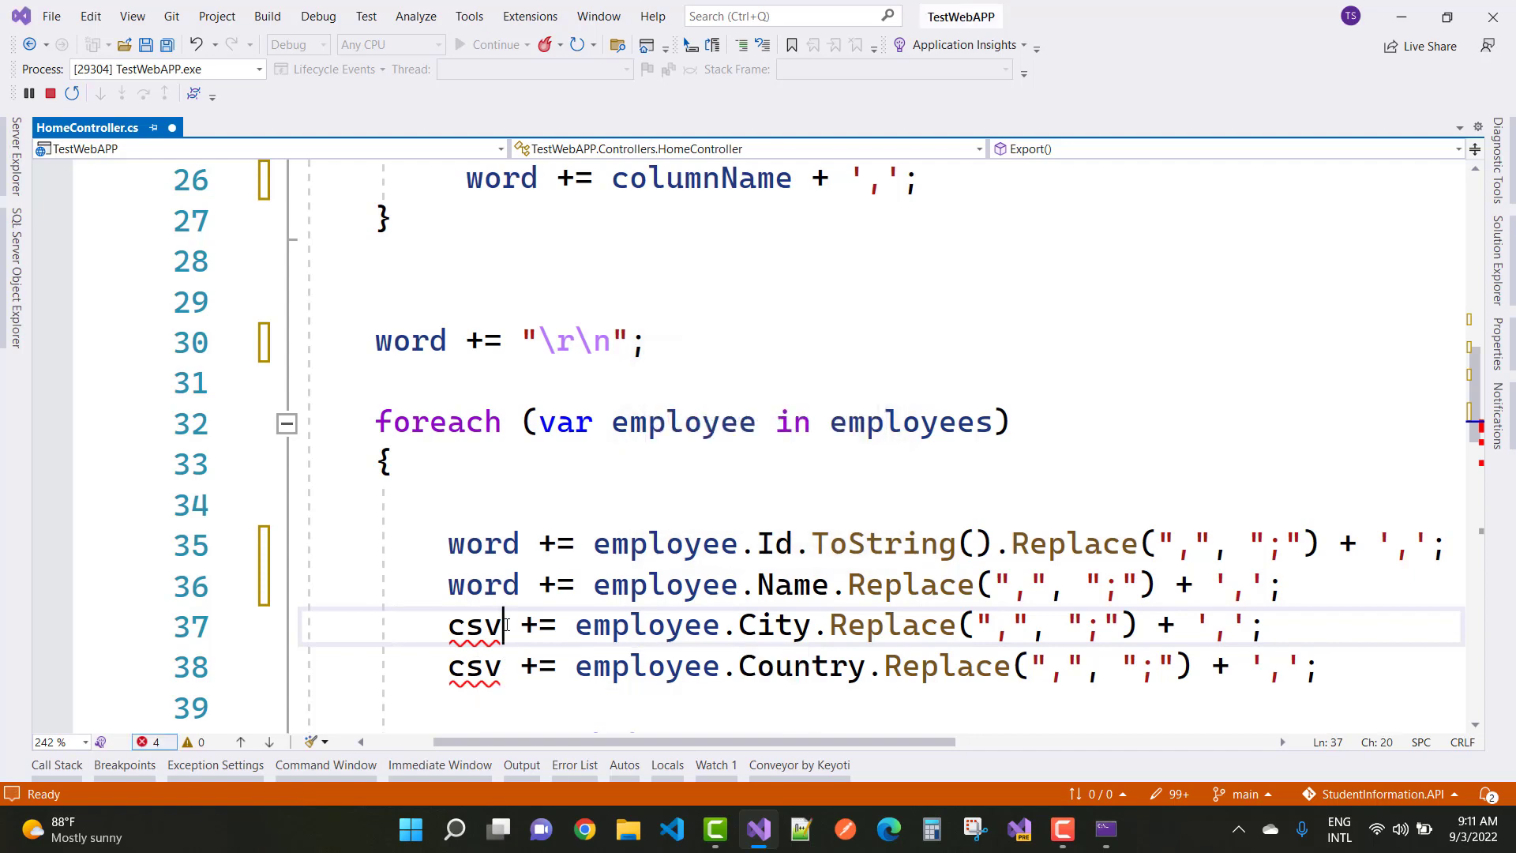
pyautogui.write('word')
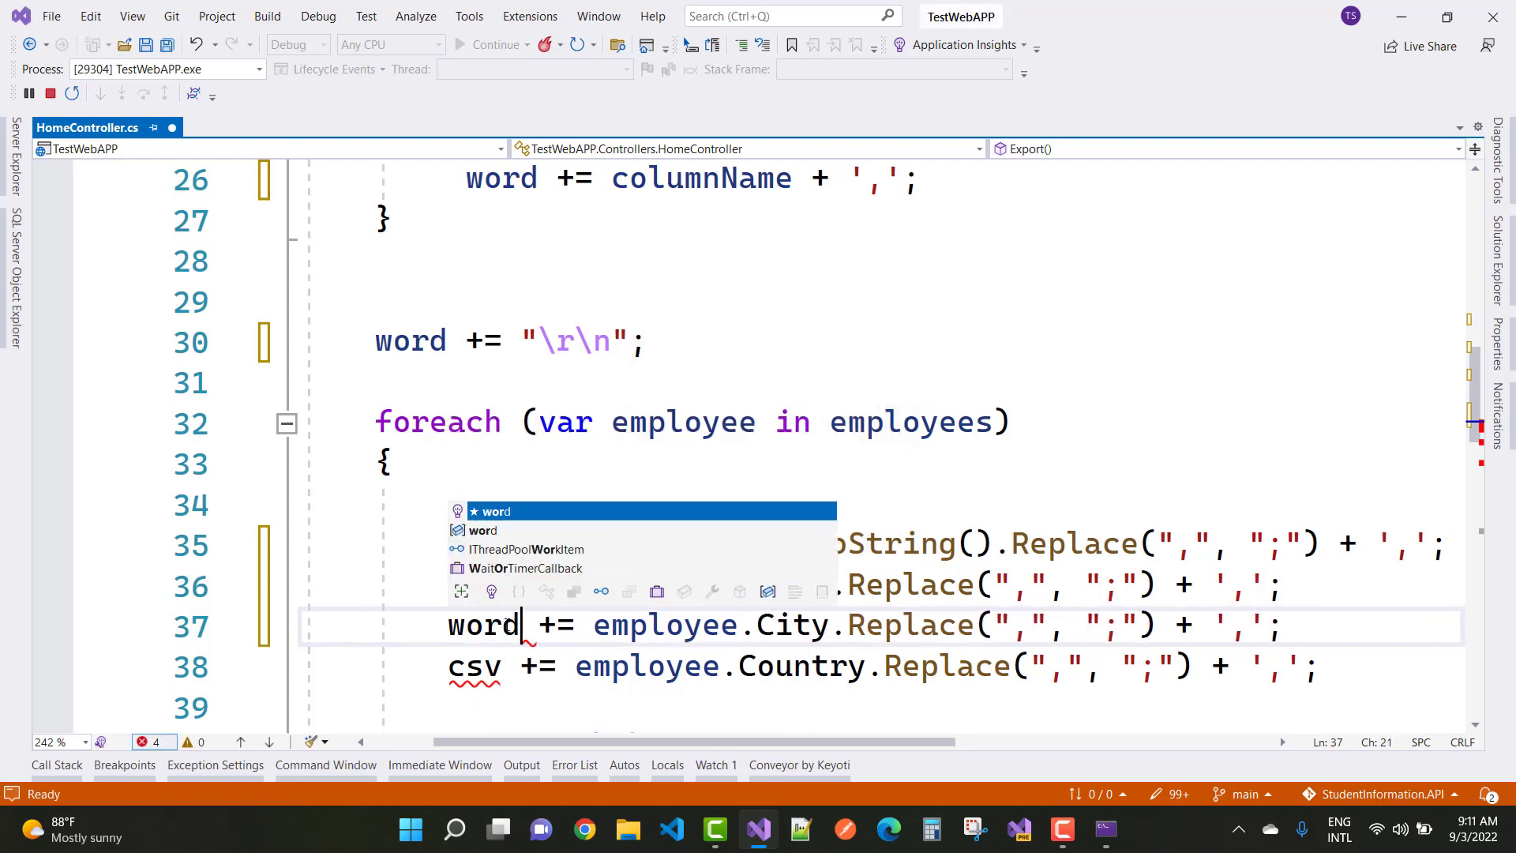
pyautogui.click(51, 93)
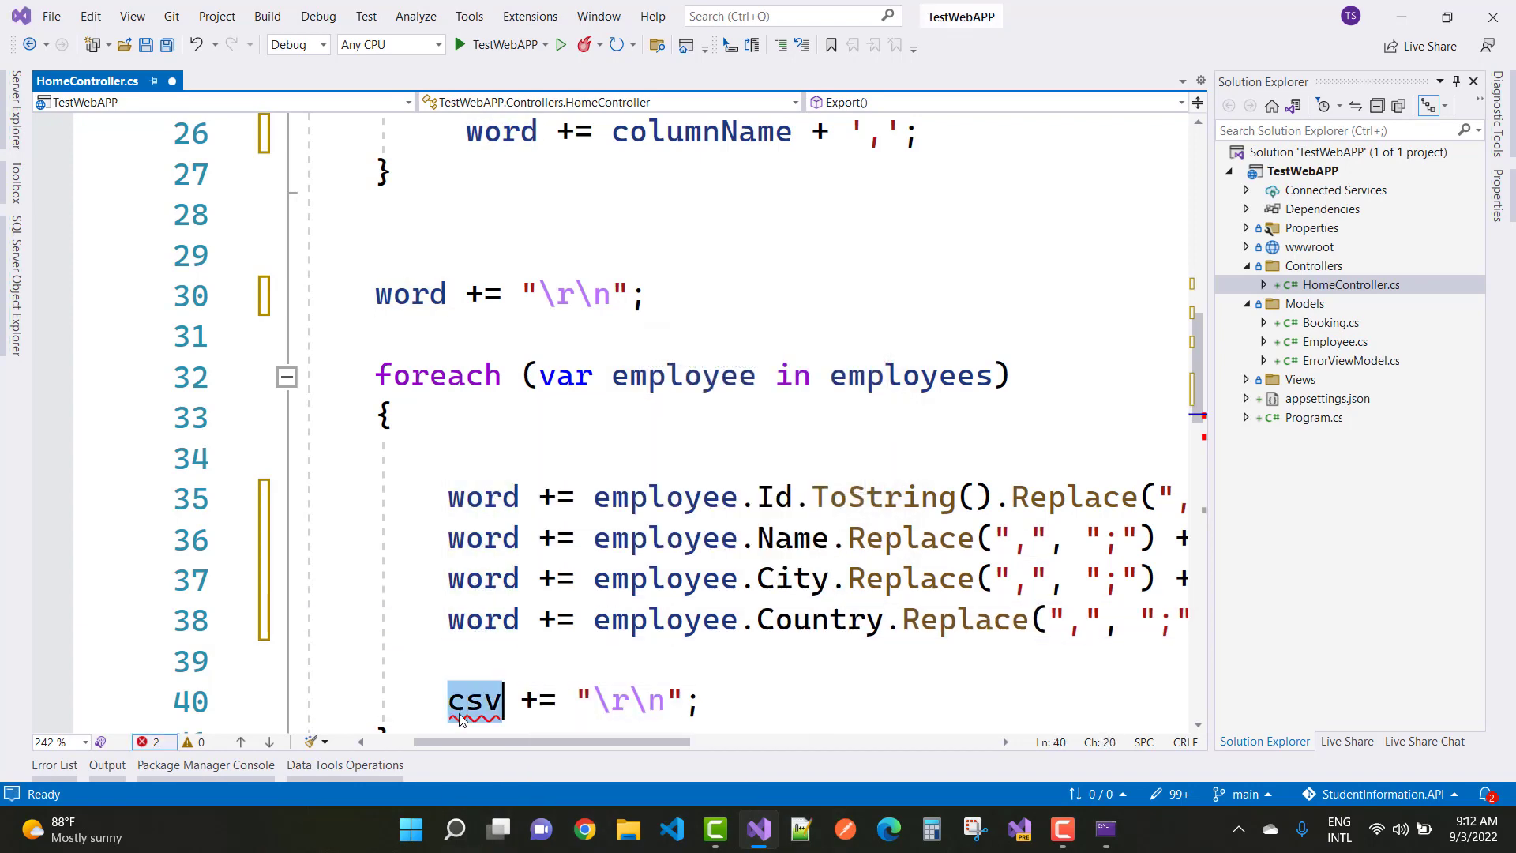
# Step: Change csv to word on line 40's newline inside the employee foreach loop
pyautogui.write('word')
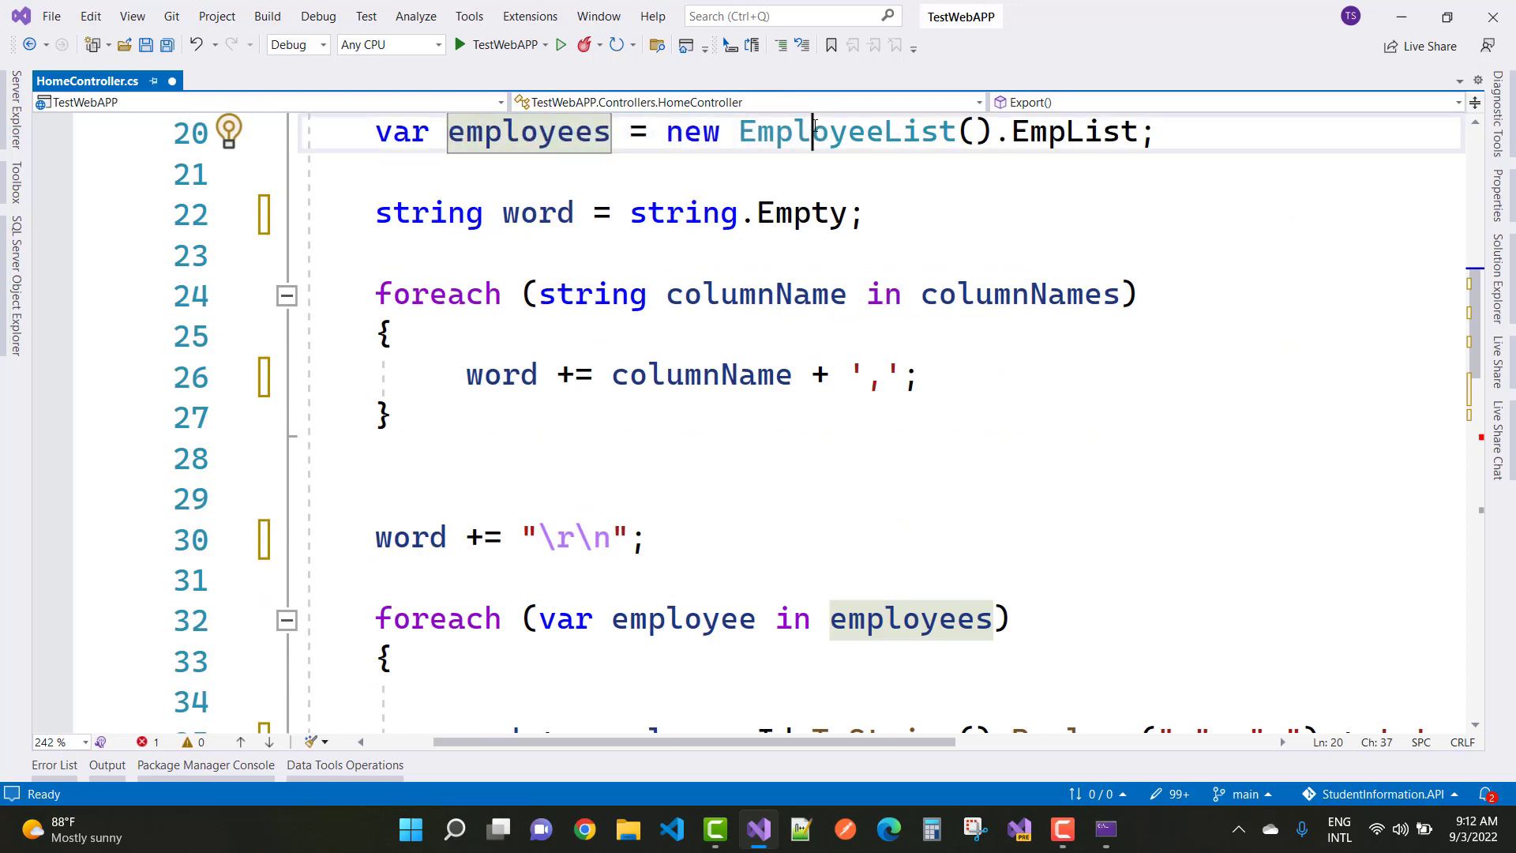
# Step: Look up EmployeeList's definition, then return to HomeController.cs and scroll to GetBytes
pyautogui.rightClick(812, 130)
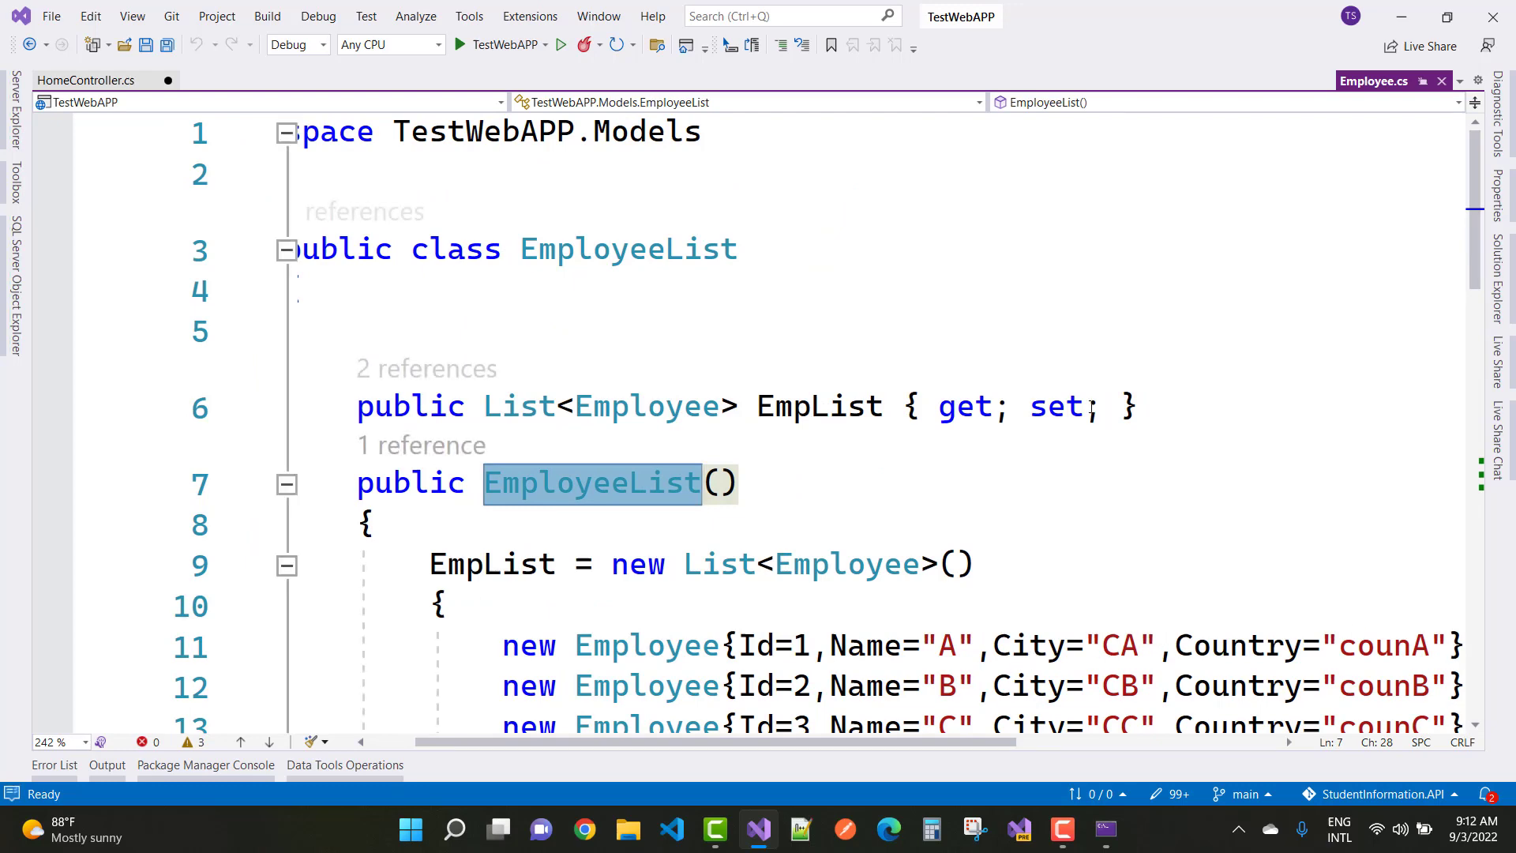
pyautogui.click(86, 80)
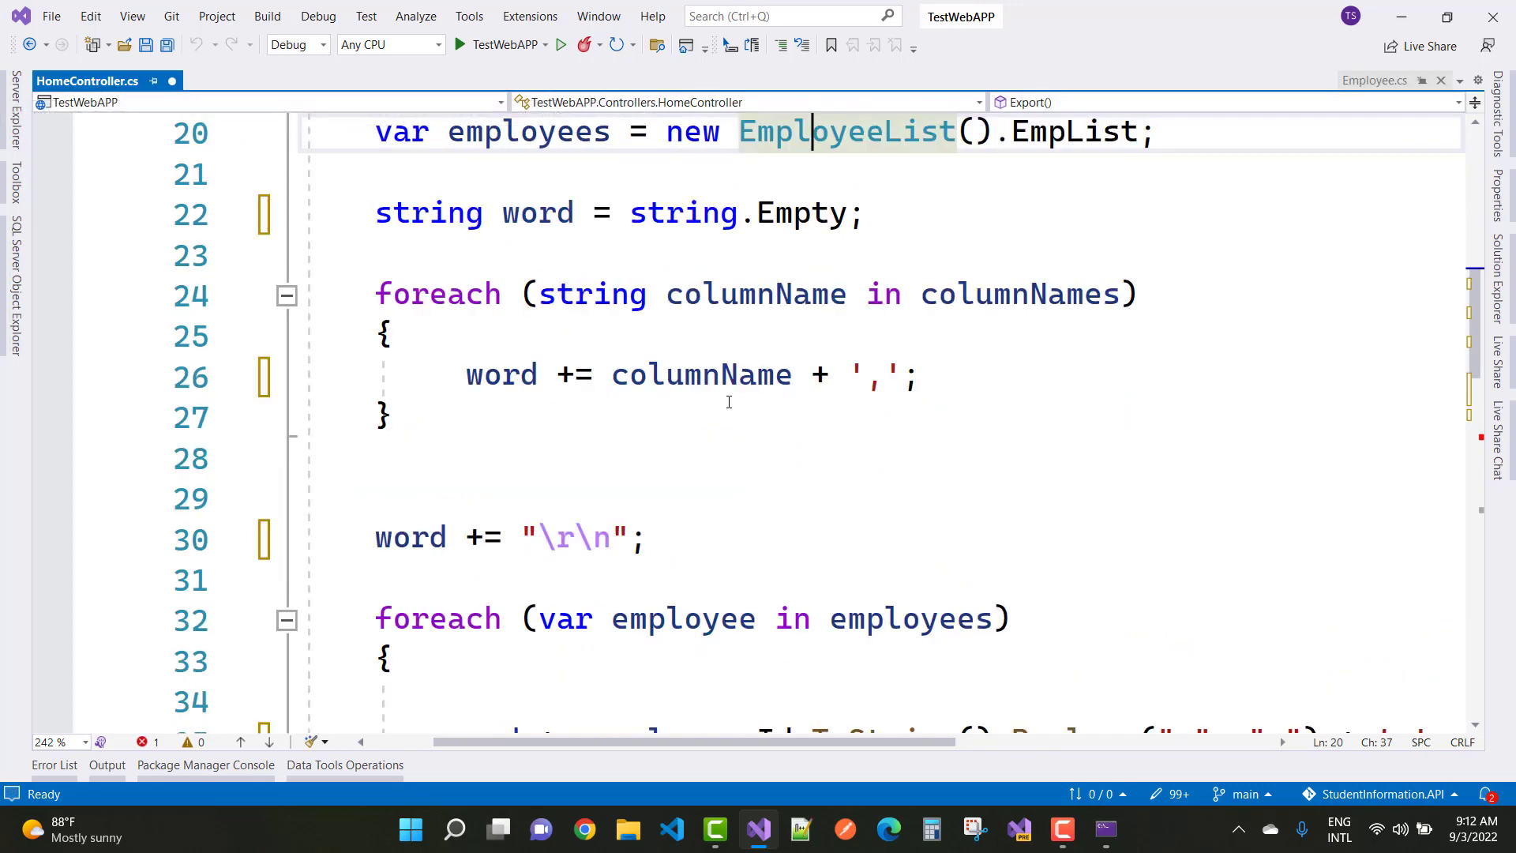
pyautogui.scroll(-3)
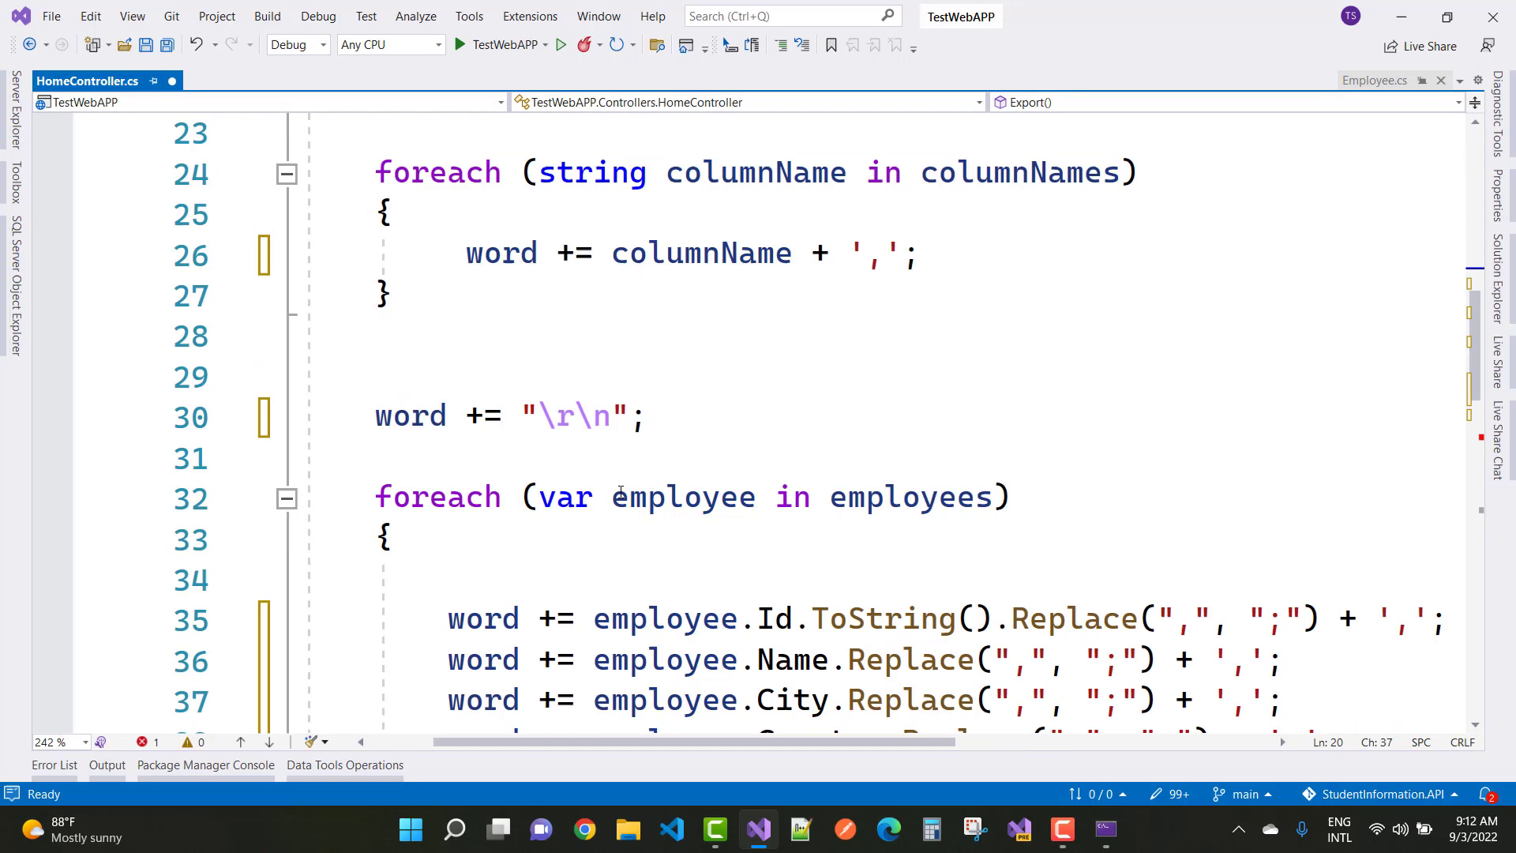
pyautogui.scroll(-3)
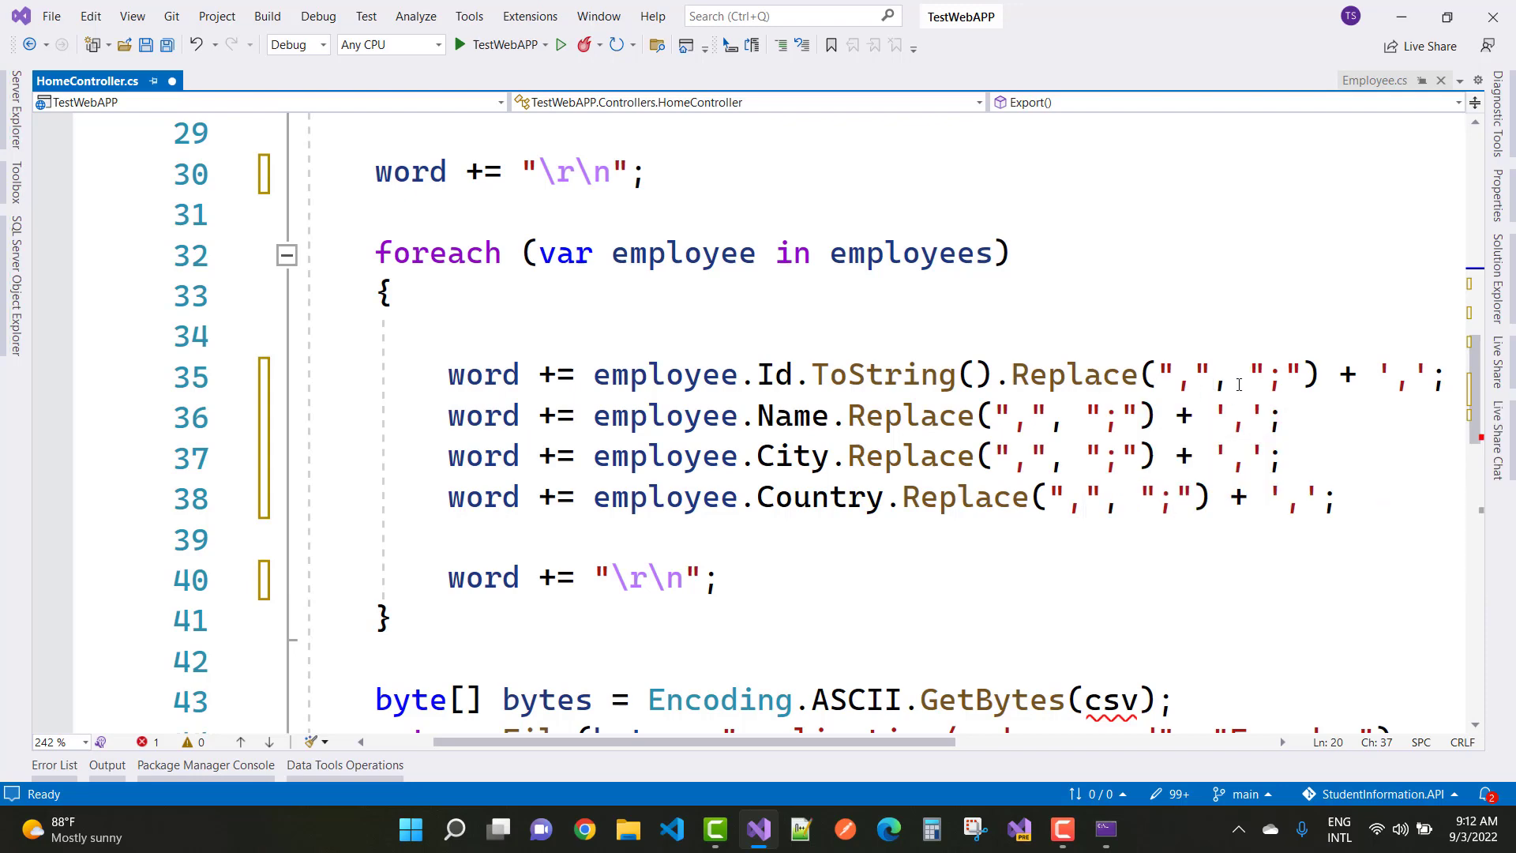
pyautogui.moveTo(1276, 375)
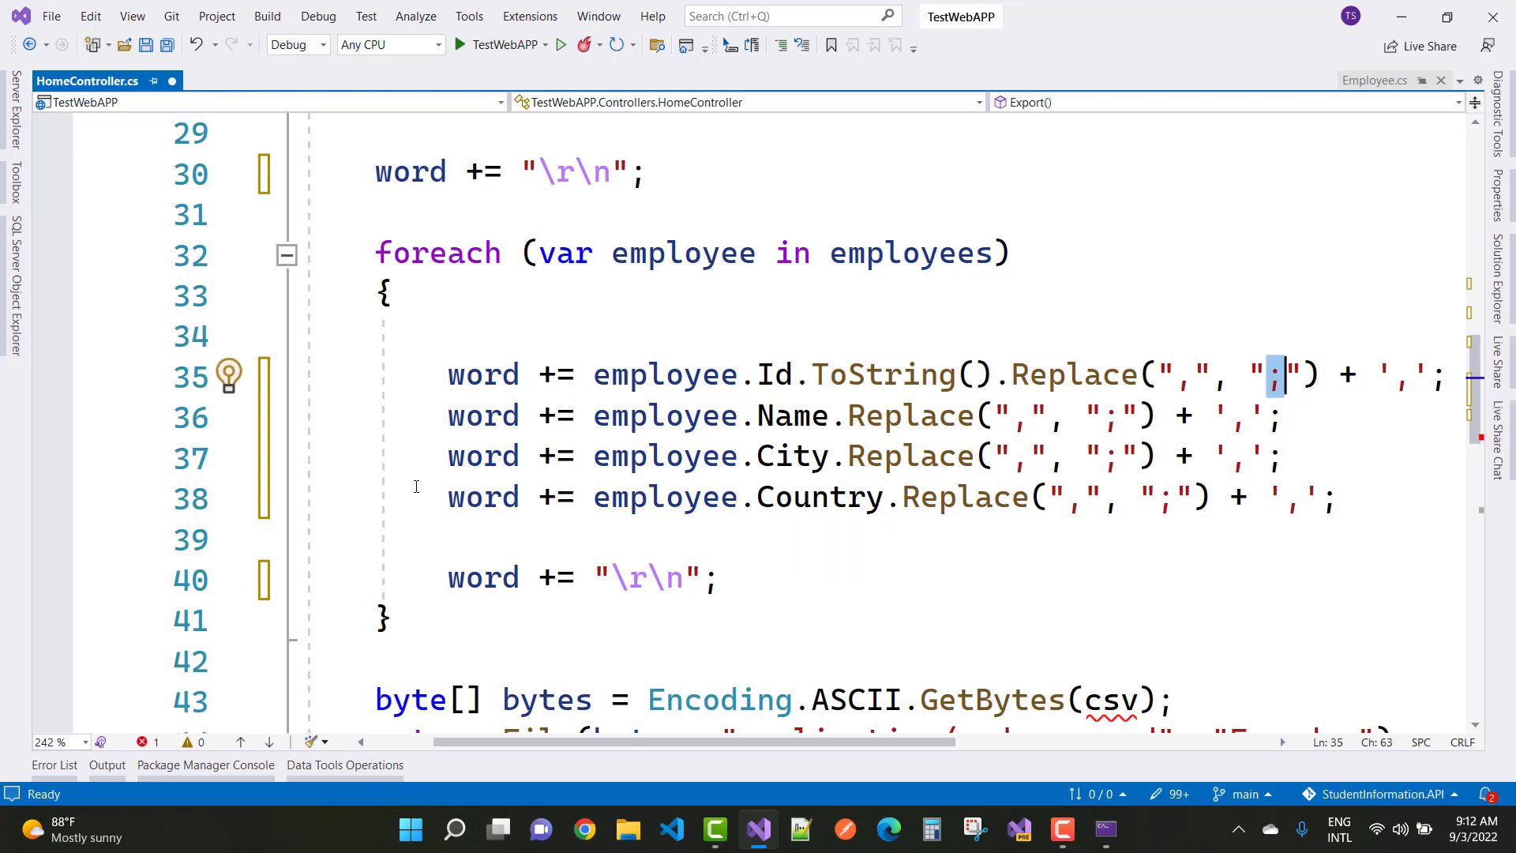
pyautogui.scroll(-3)
pyautogui.write('w')
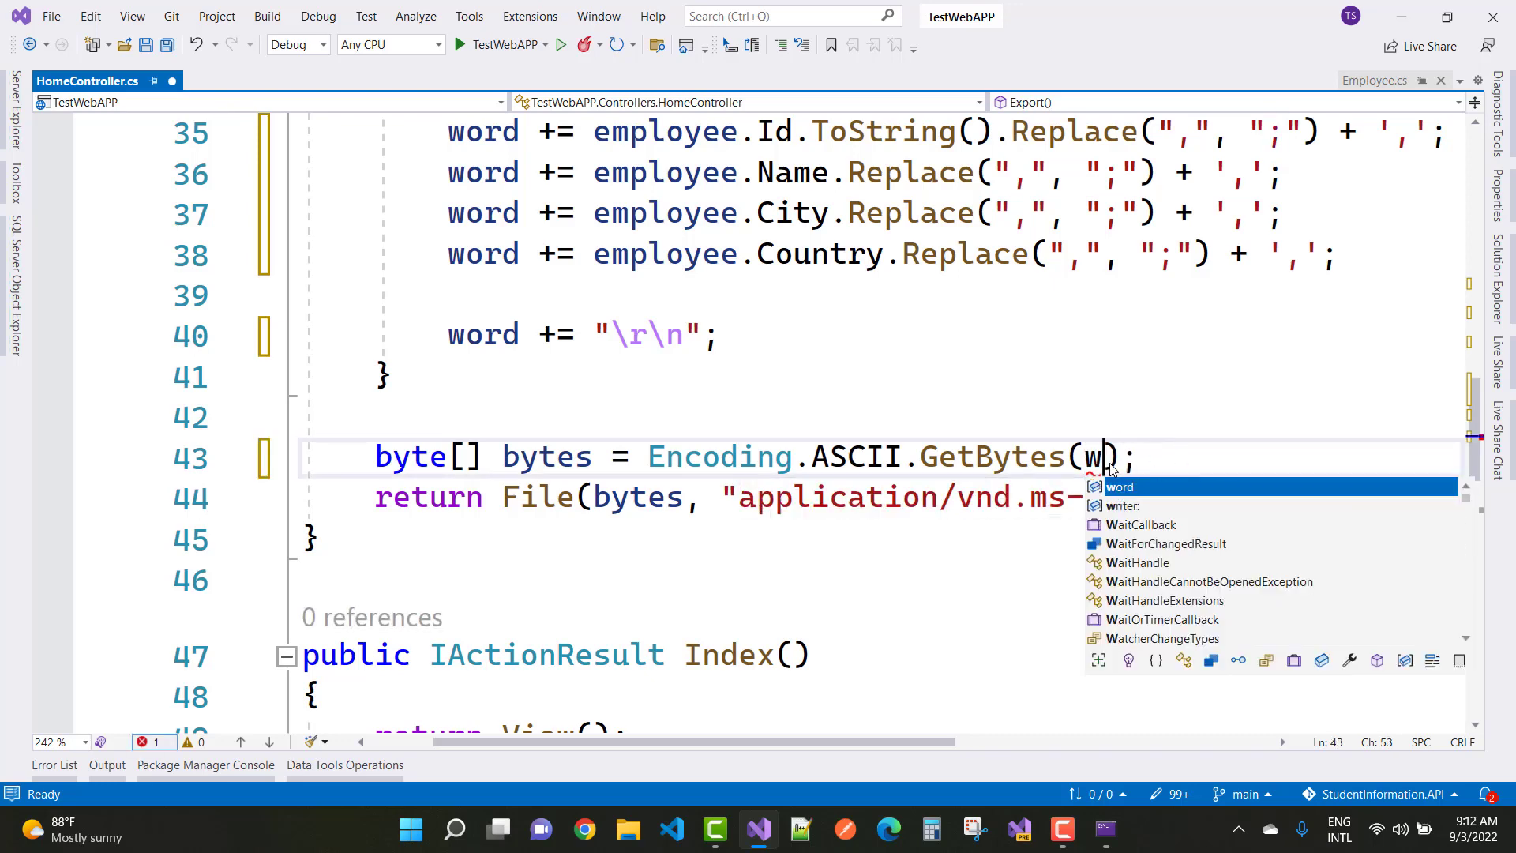
# Step: Accept word as the GetBytes argument and start building TestWebAPP
pyautogui.press('Tab')
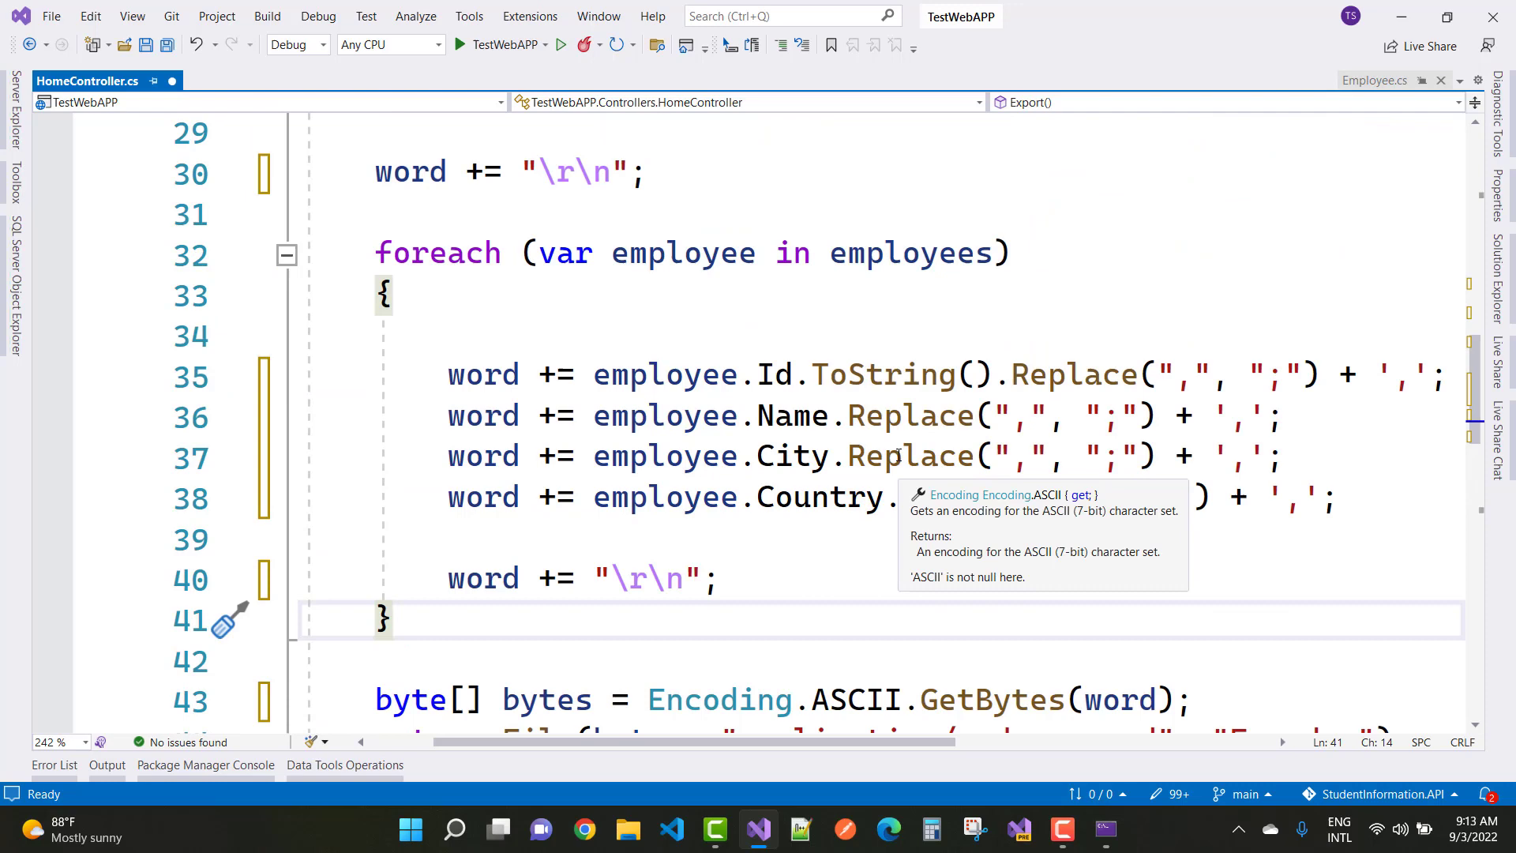
pyautogui.scroll(-3)
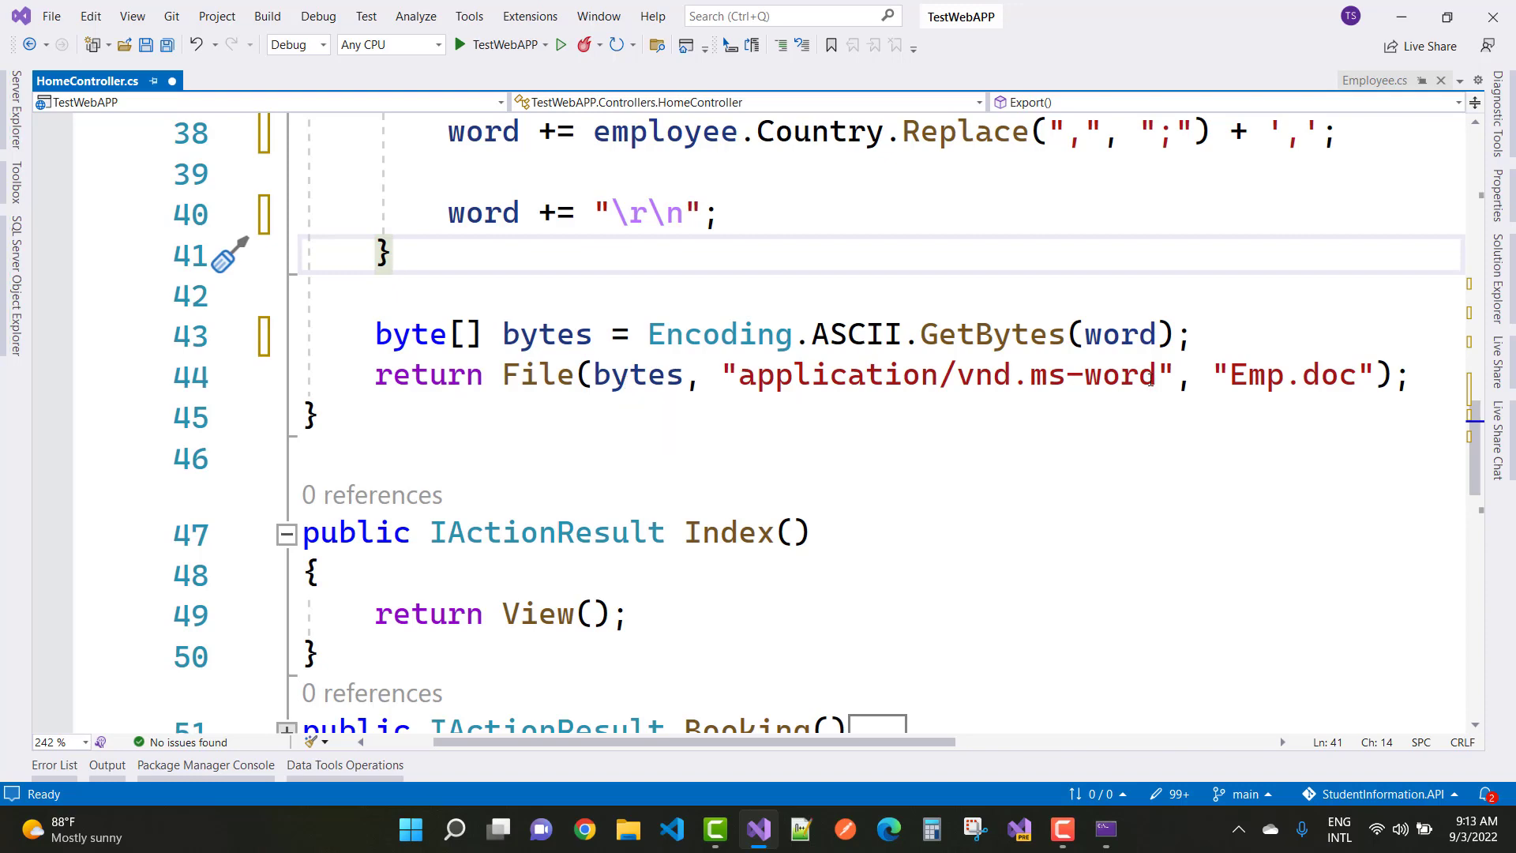
pyautogui.doubleClick(1255, 374)
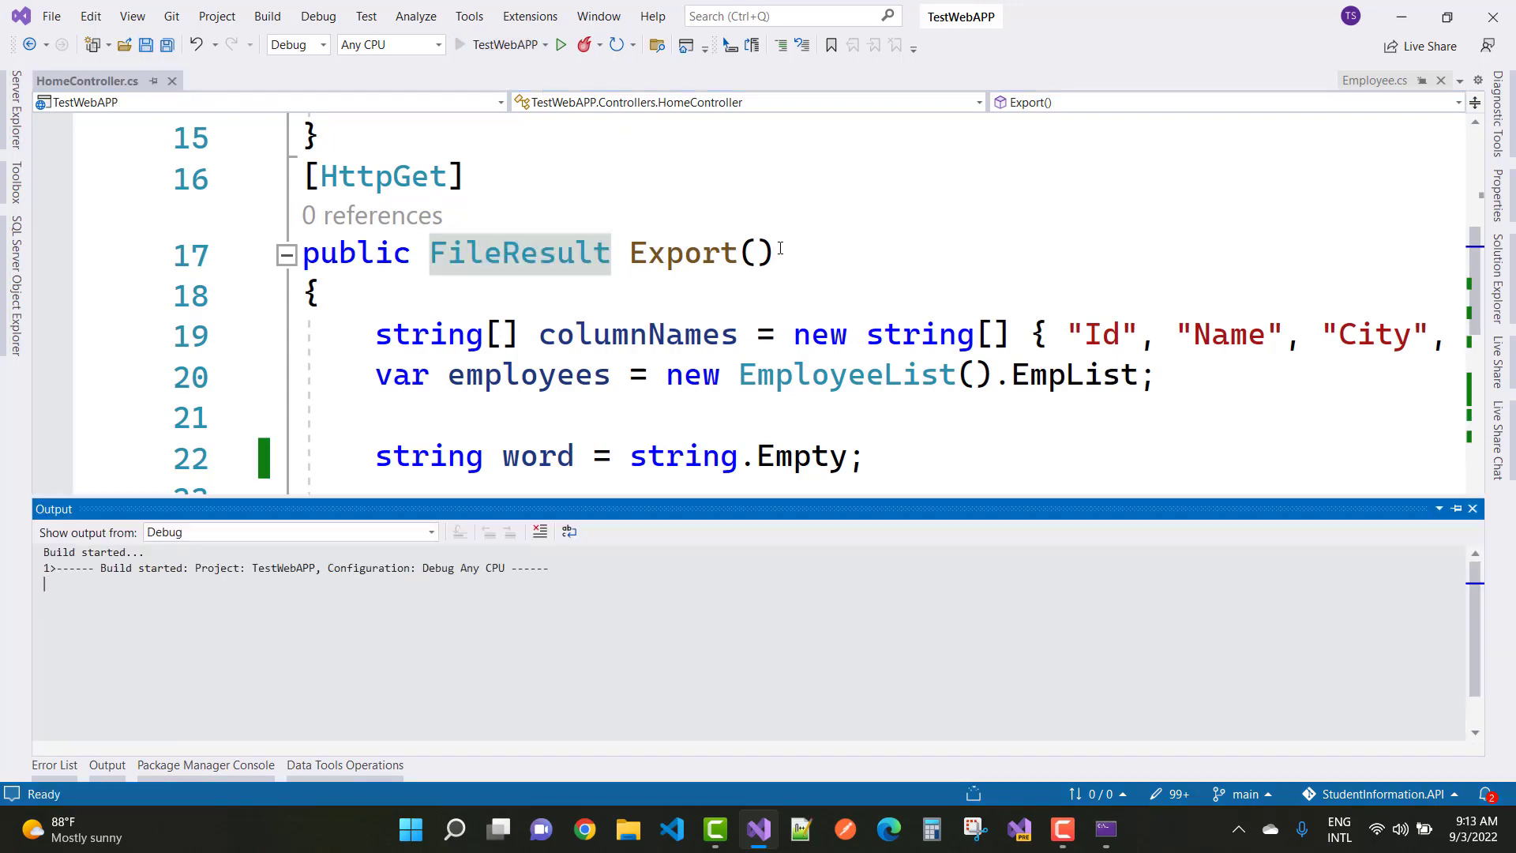
# Step: Run the rebuilt TestWebAPP so its Welcome page reloads in Edge
pyautogui.click(560, 44)
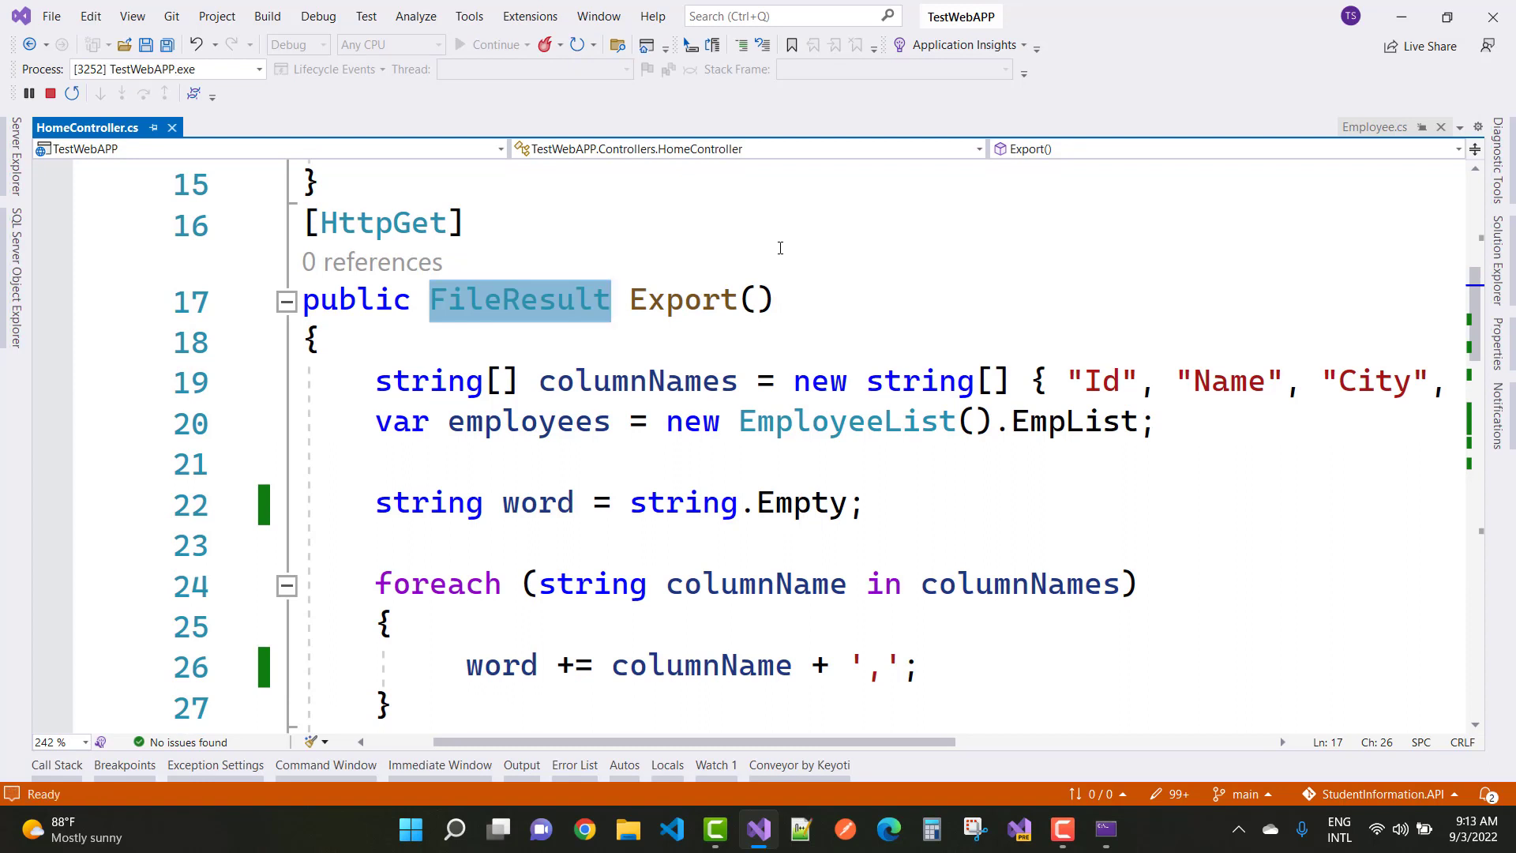
pyautogui.click(886, 830)
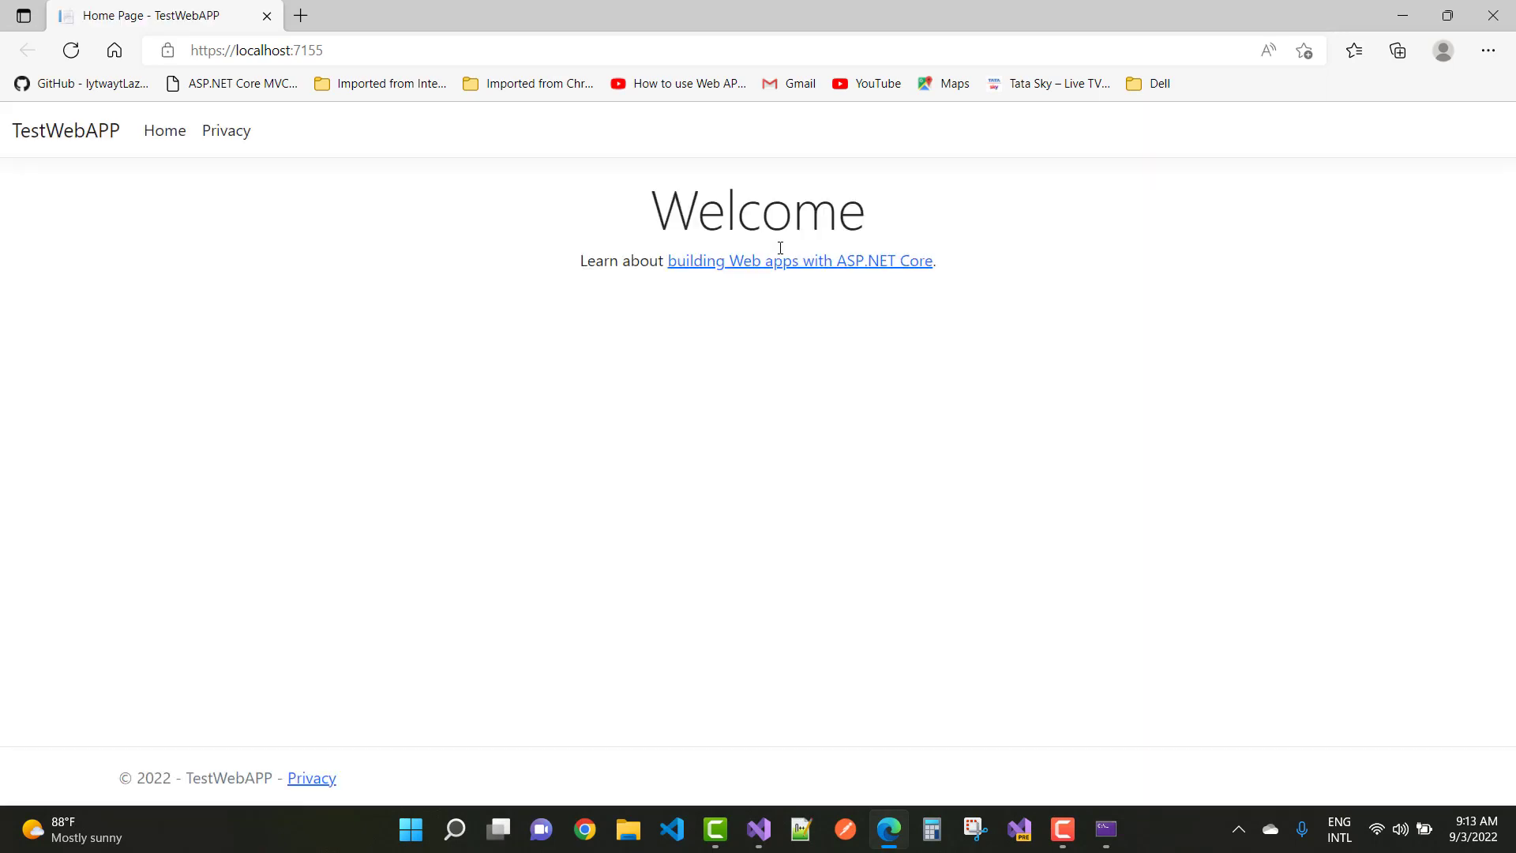
# Step: Trigger the employee export and open Emp (1).doc in Word from Downloads
pyautogui.click(255, 51)
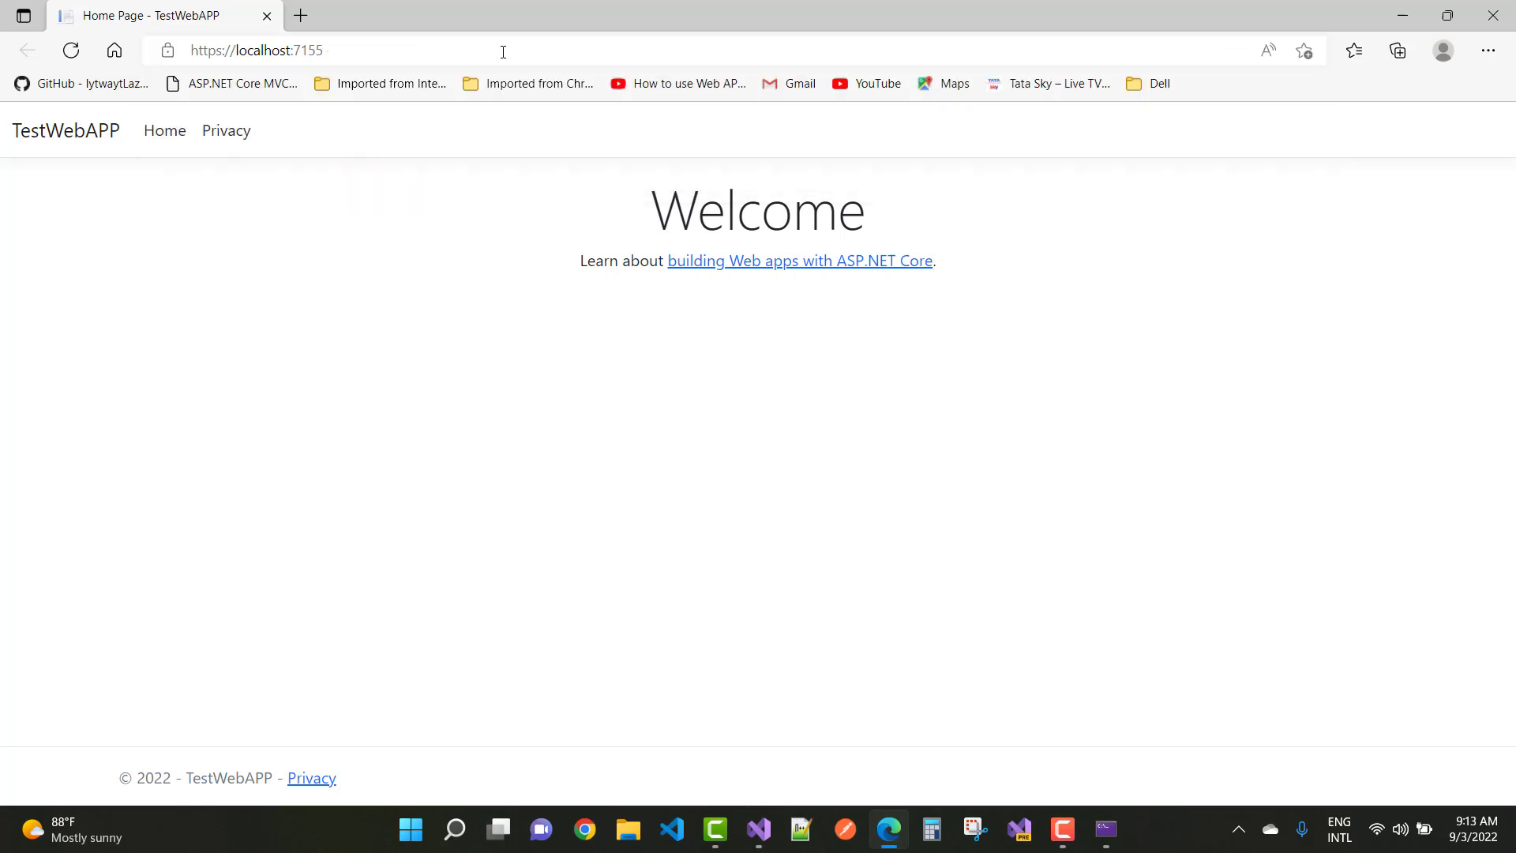
pyautogui.click(1396, 51)
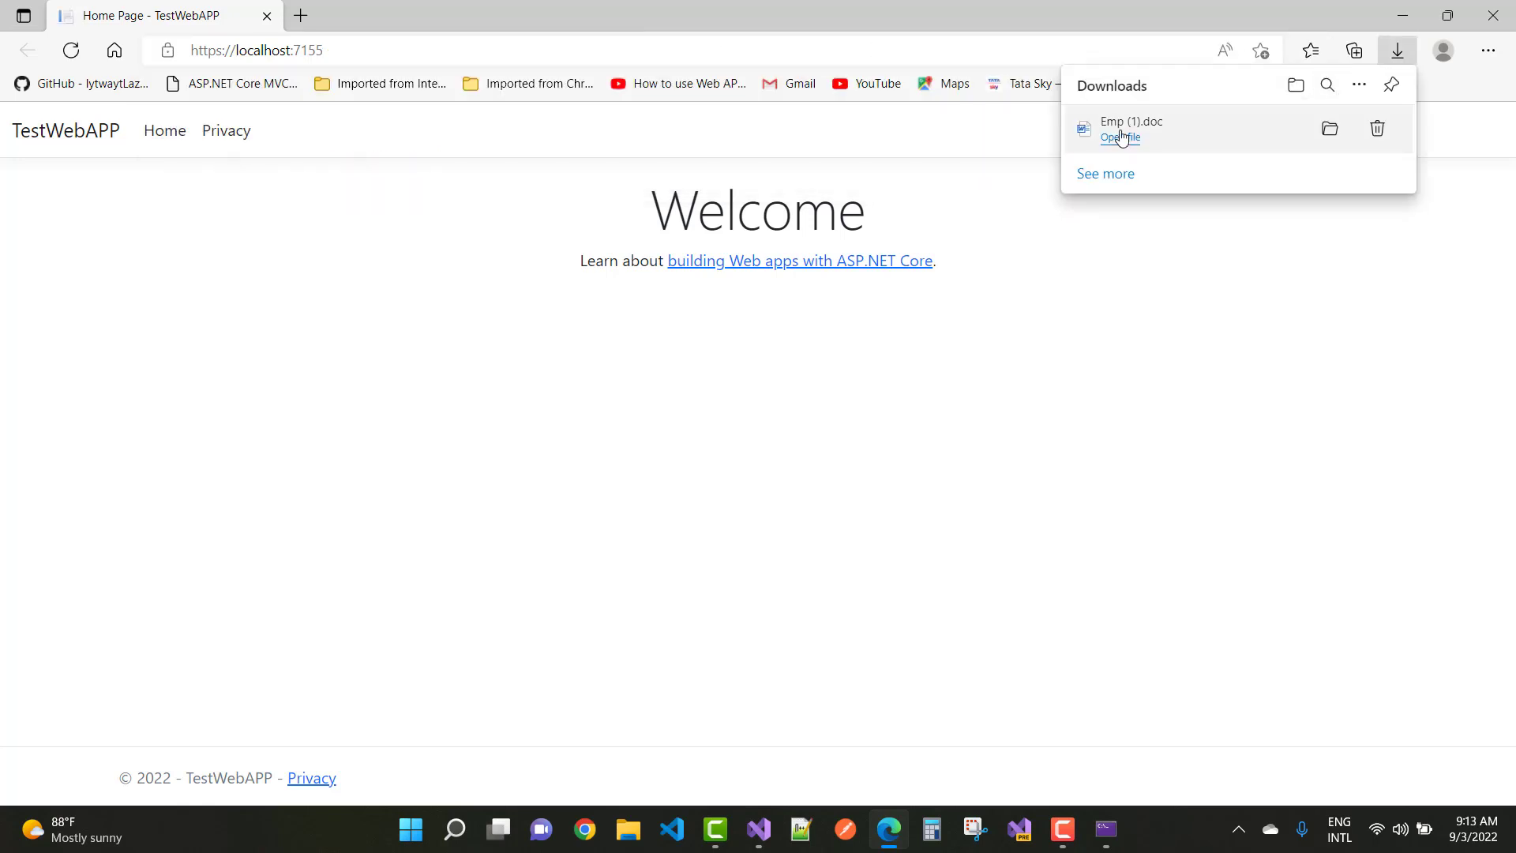
pyautogui.click(1119, 137)
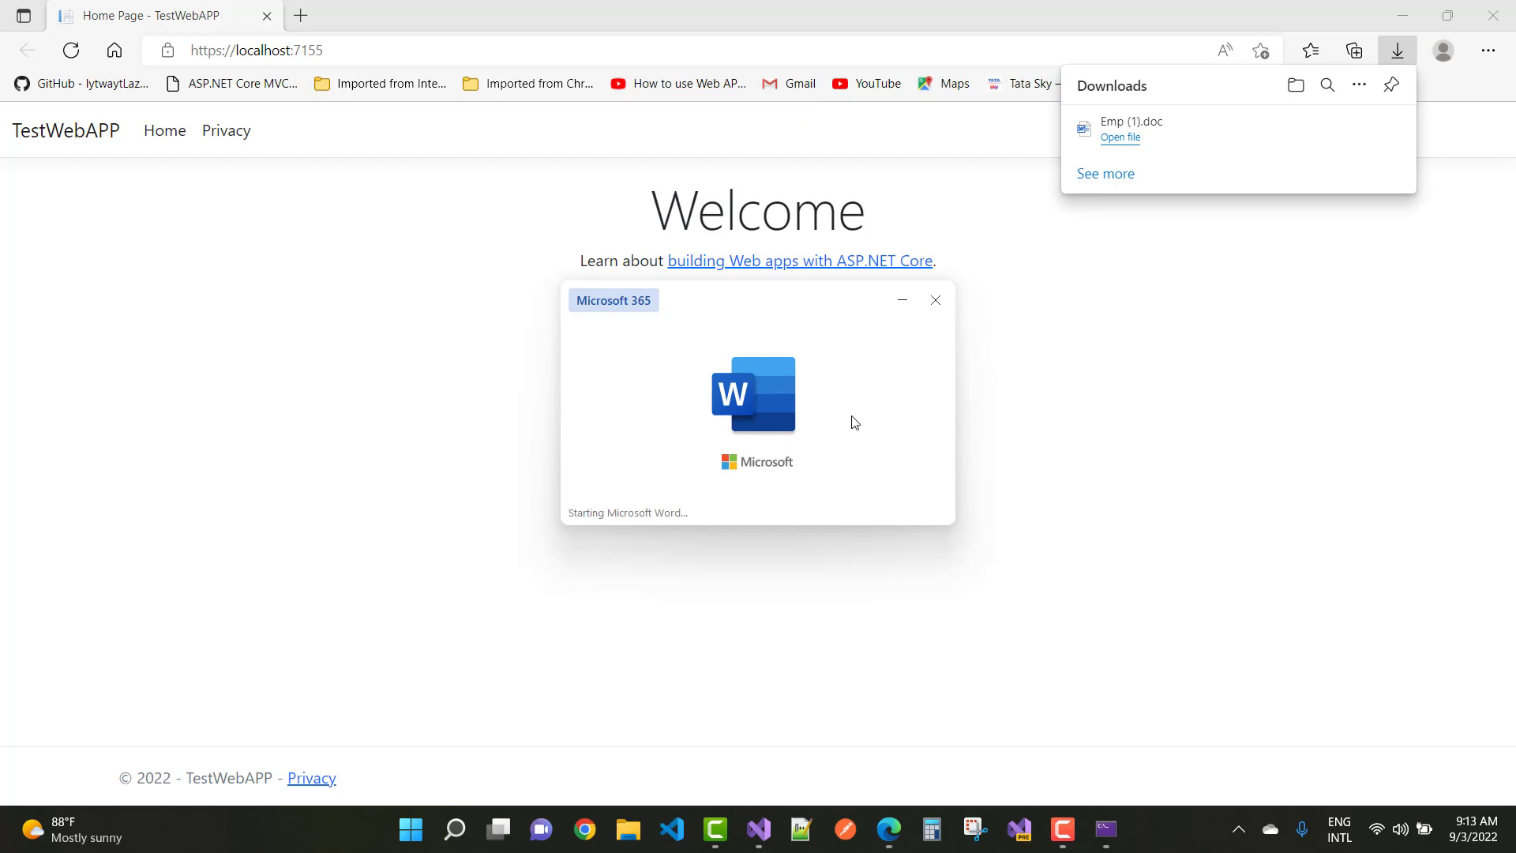
pyautogui.click(1118, 138)
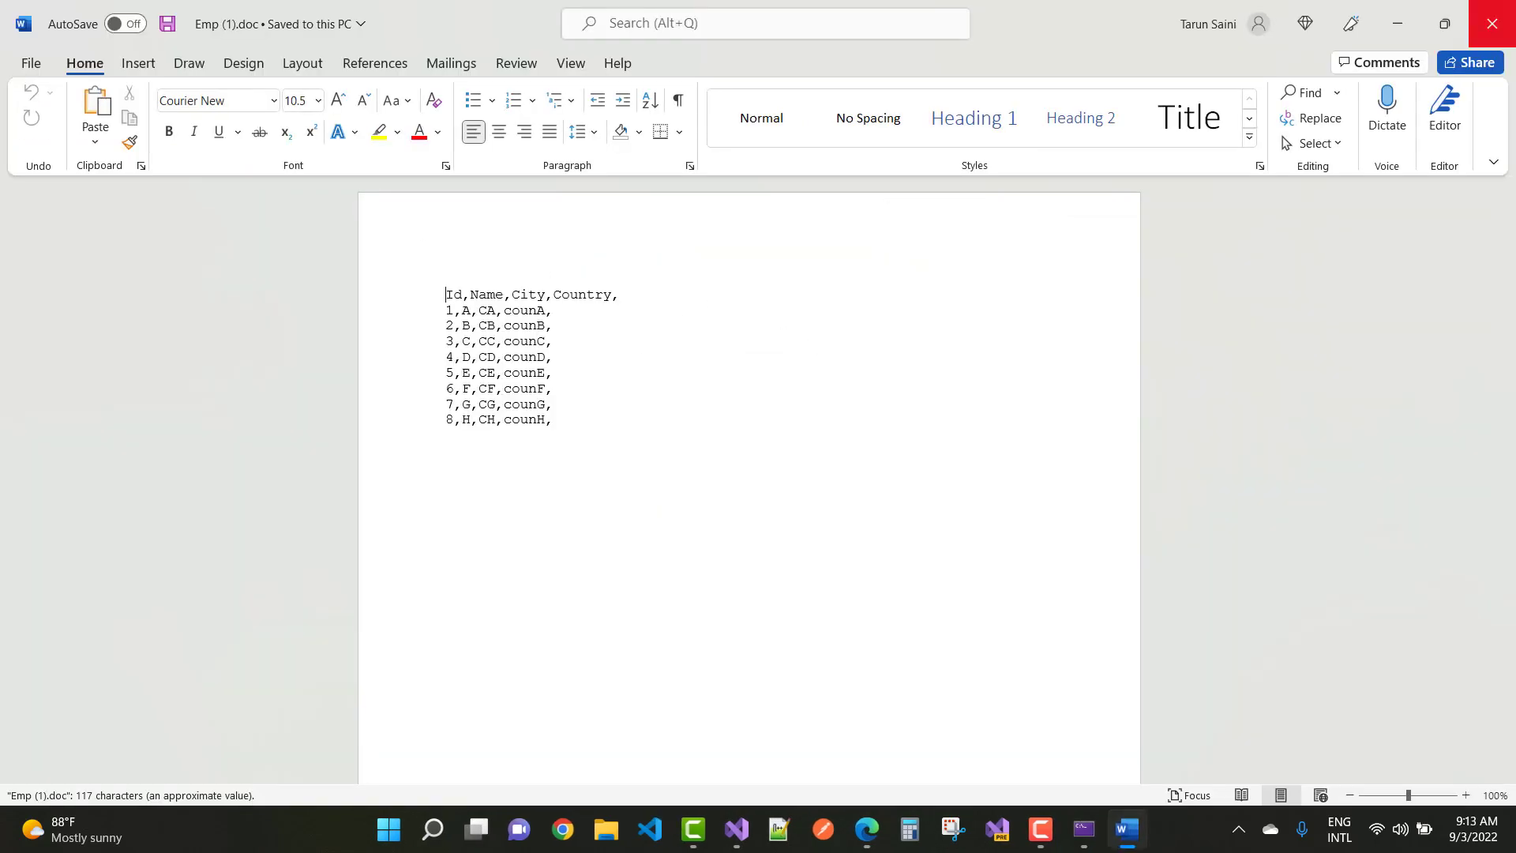